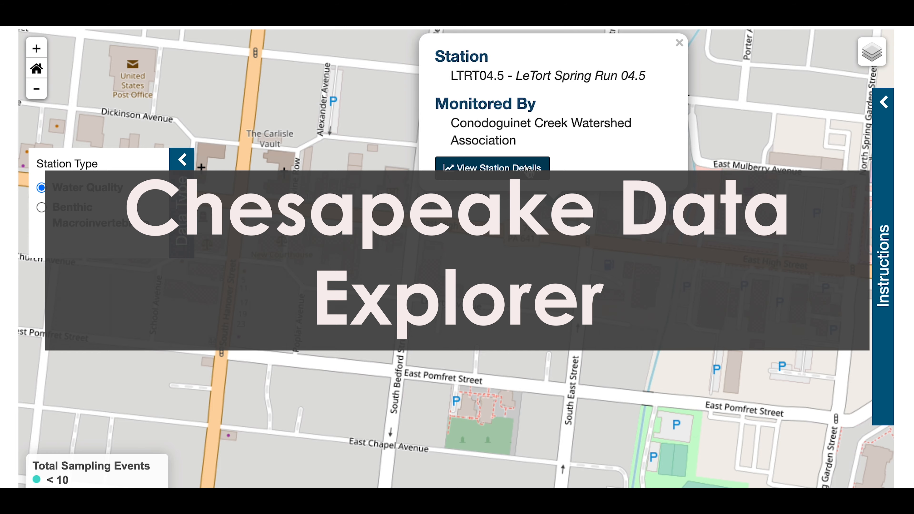
- View station LTRT04.5 details and review its water temperature plot for LeTort Spring Run
{"action": "left_click", "coordinate": [491, 168]}
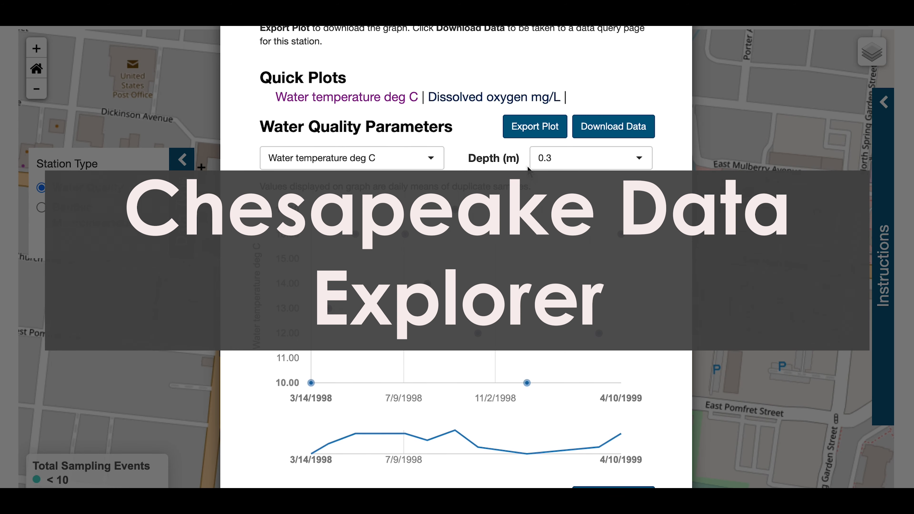
{"action": "left_click", "coordinate": [351, 158]}
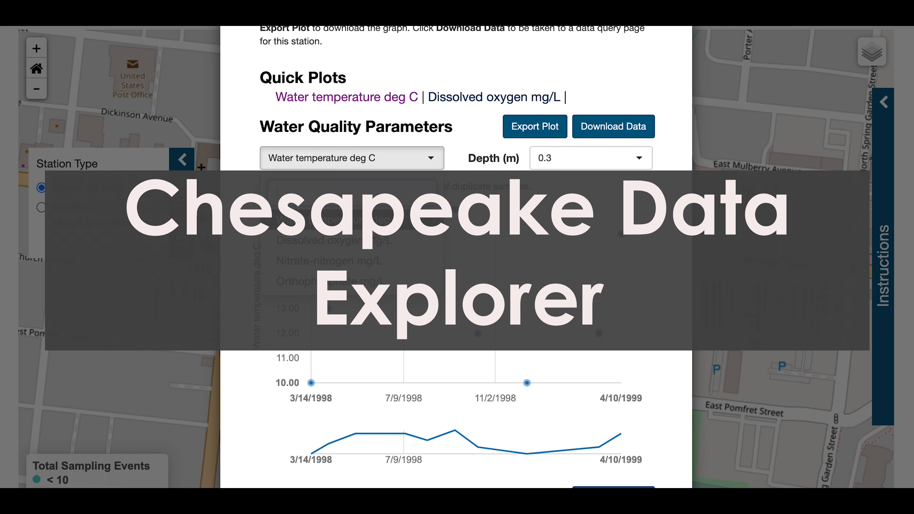
{"action": "left_click", "coordinate": [350, 158]}
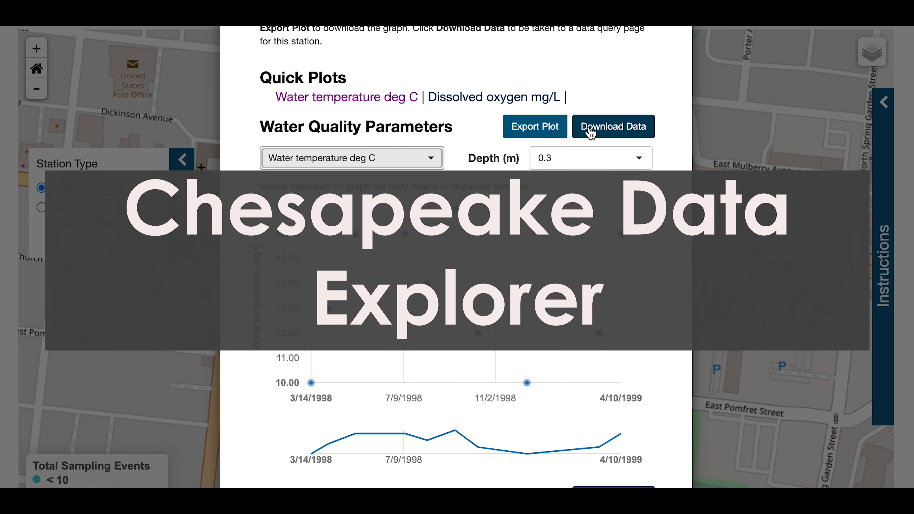
{"action": "scroll", "scroll_direction": "down", "scroll_amount": 3}
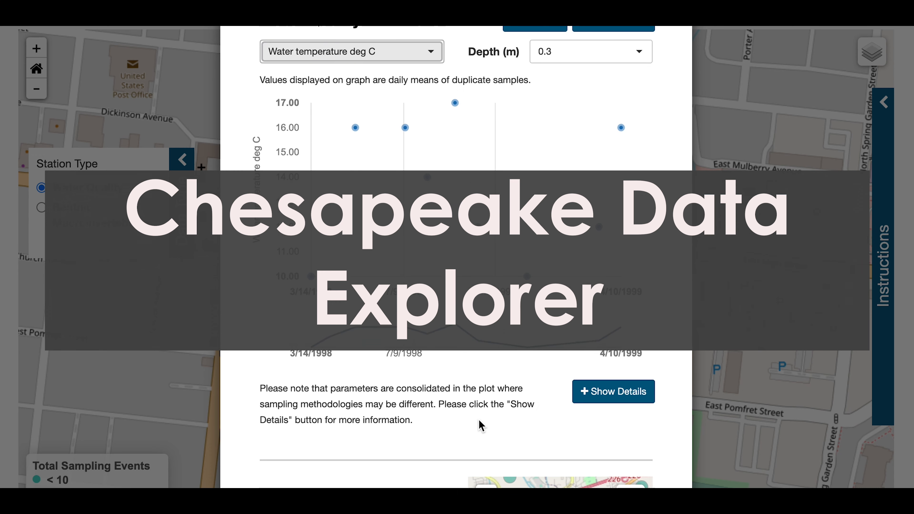
{"action": "left_click", "coordinate": [613, 391]}
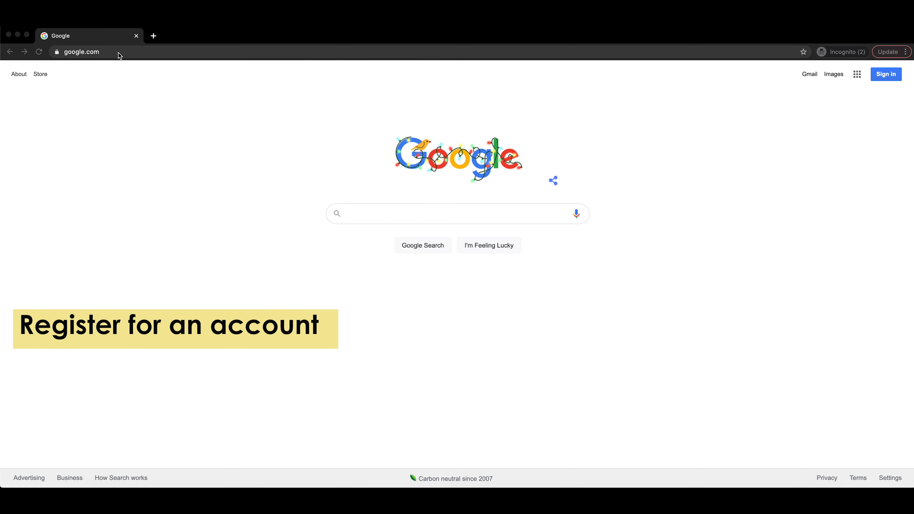
- Navigate to the cmc.vims.edu home page and begin registering a new account
{"action": "left_click", "coordinate": [99, 52]}
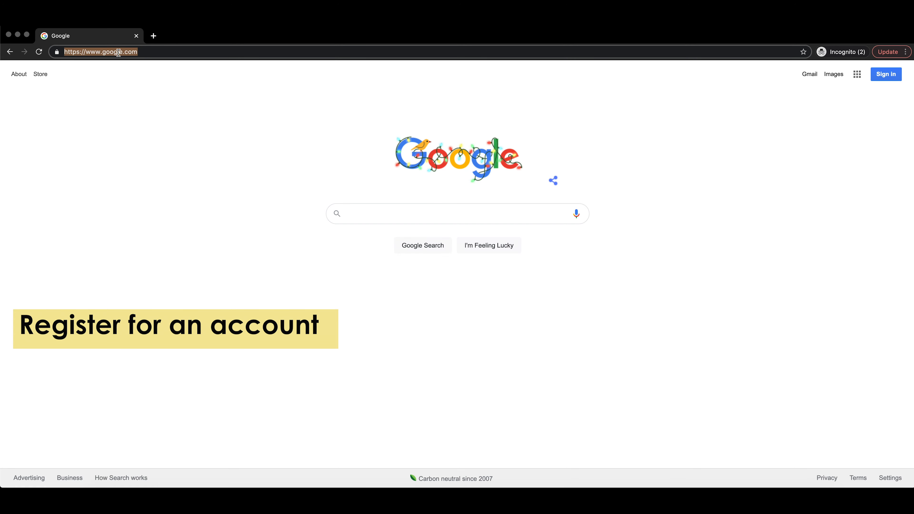
{"action": "type", "text": "cmc.vims.edu"}
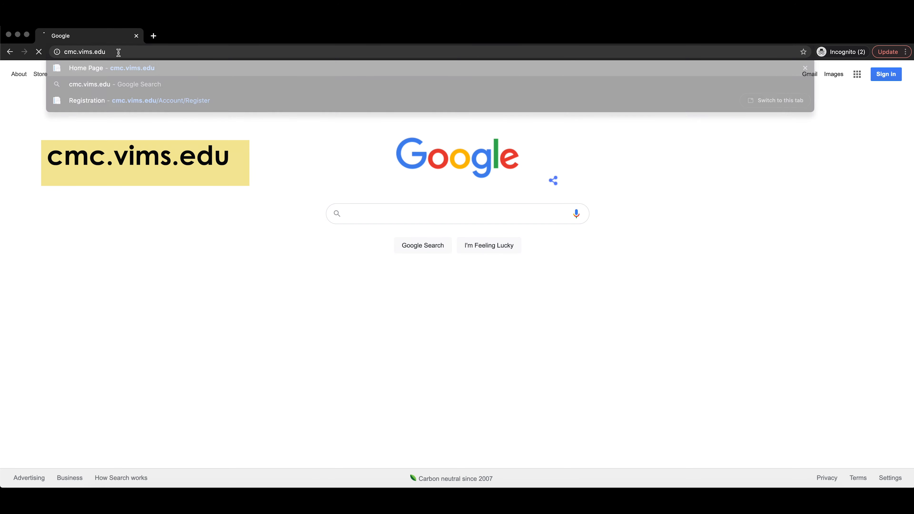
{"action": "left_click", "coordinate": [108, 68]}
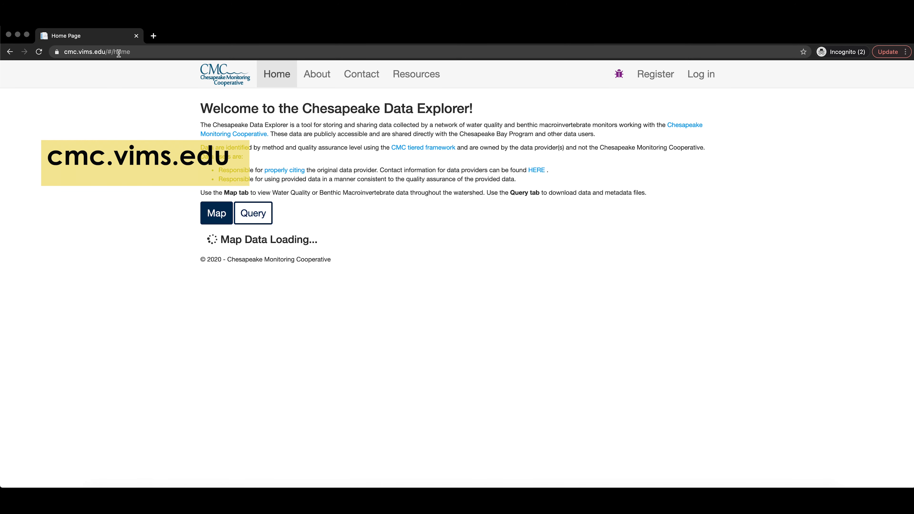
{"action": "mouse_move", "coordinate": [797, 207]}
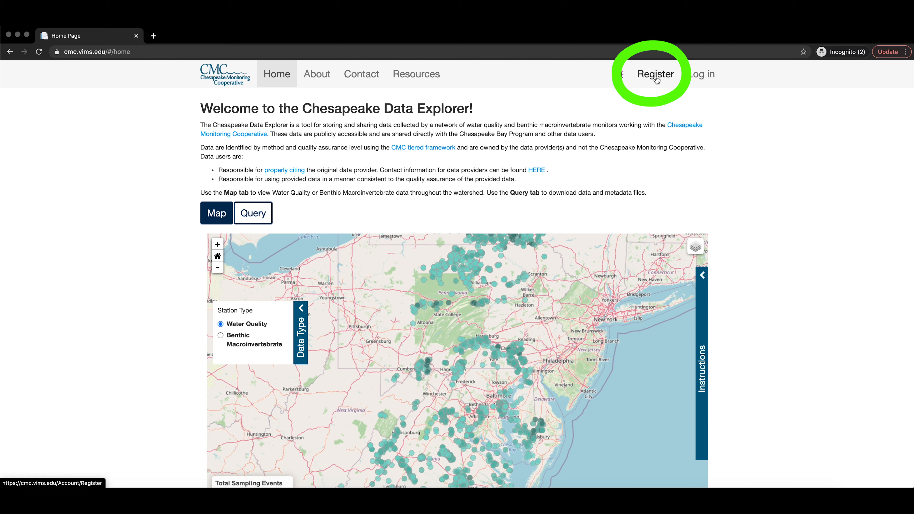
{"action": "left_click", "coordinate": [655, 74]}
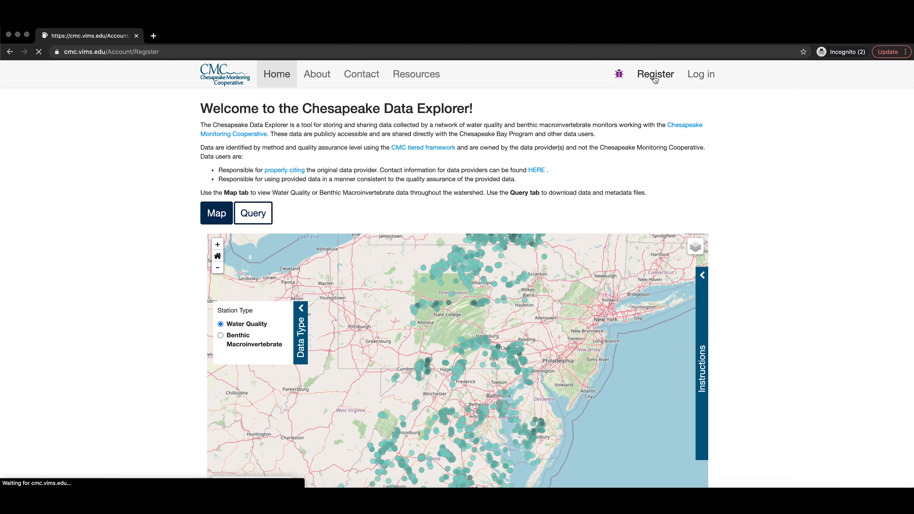
{"action": "left_click", "coordinate": [655, 74]}
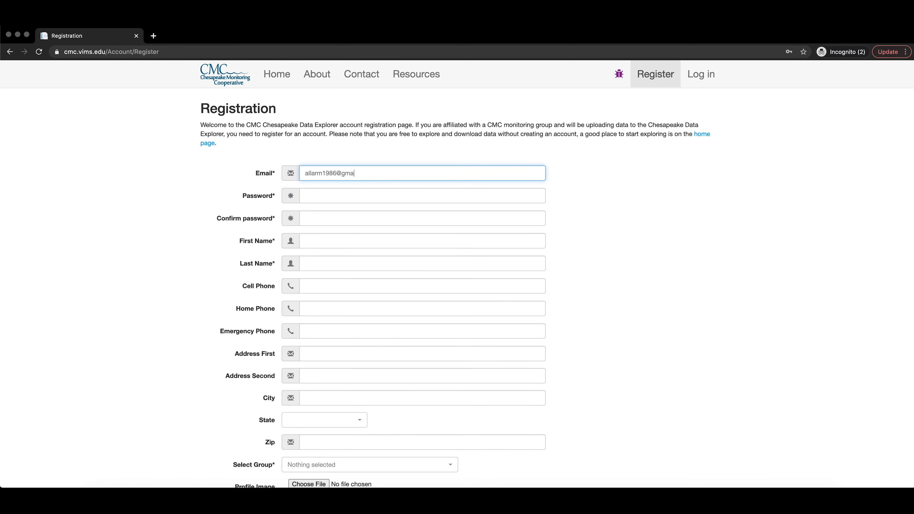
- Complete the registration form with email, password, and a first and last name
{"action": "type", "text": "il.com"}
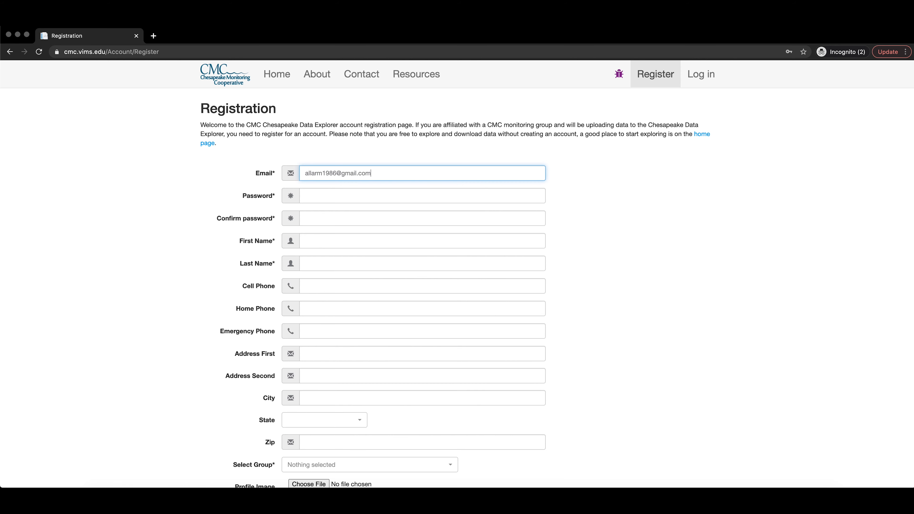
{"action": "left_click", "coordinate": [421, 195]}
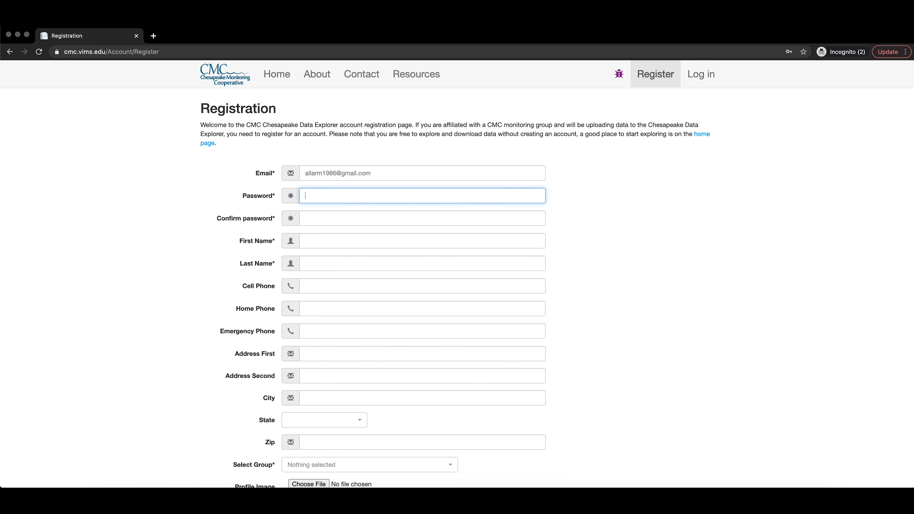
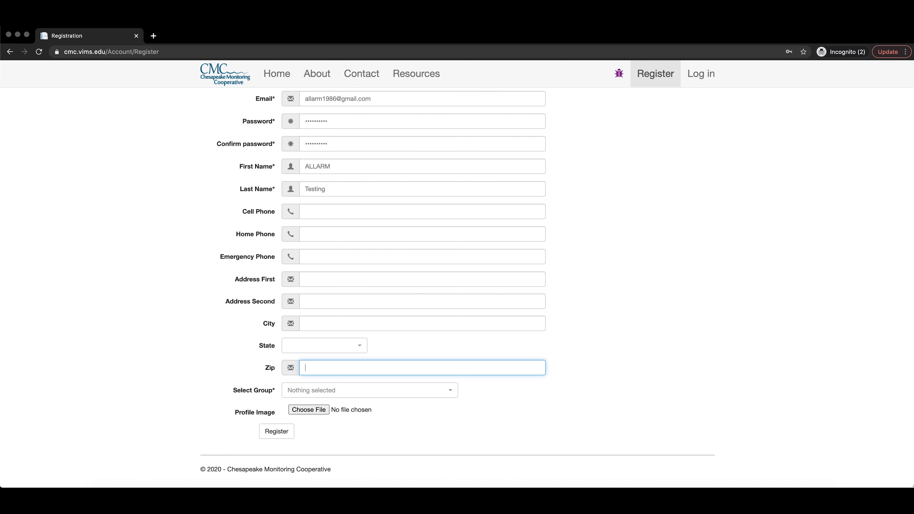
{"action": "left_click", "coordinate": [369, 389]}
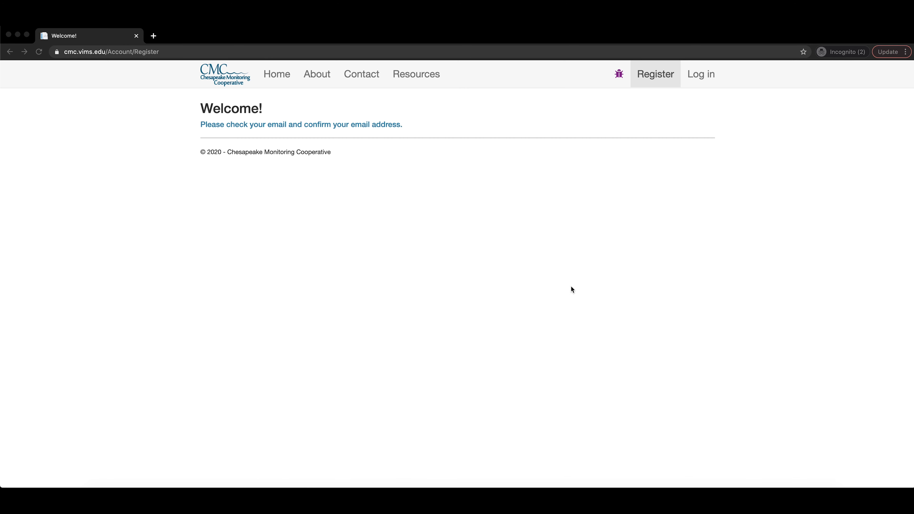
{"action": "mouse_move", "coordinate": [576, 288]}
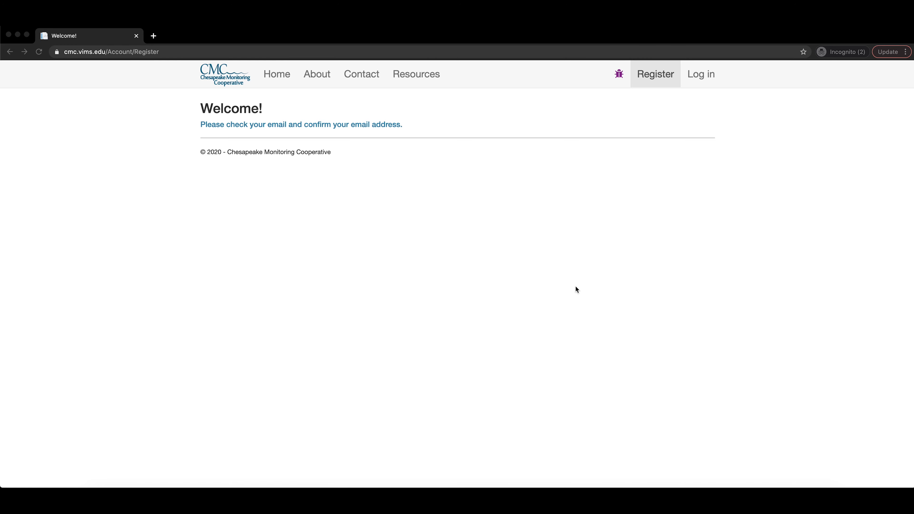
{"action": "mouse_move", "coordinate": [412, 125]}
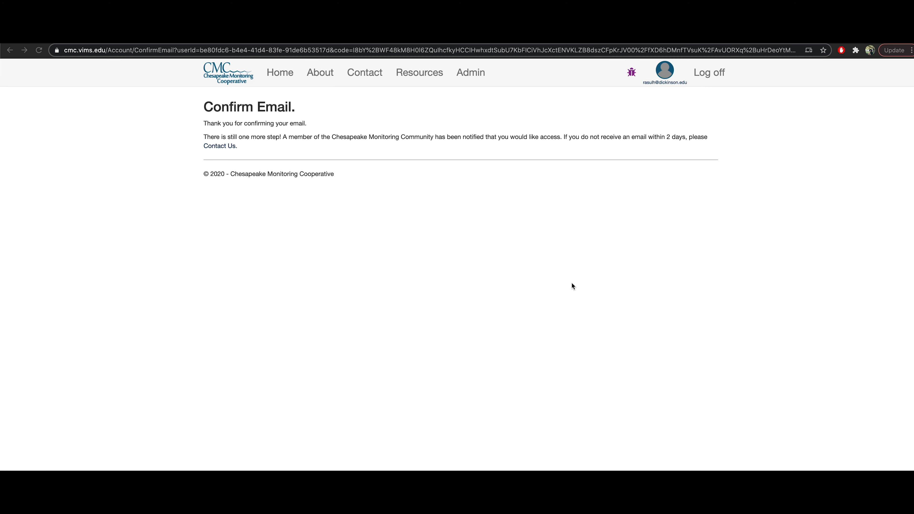
{"action": "mouse_move", "coordinate": [253, 153]}
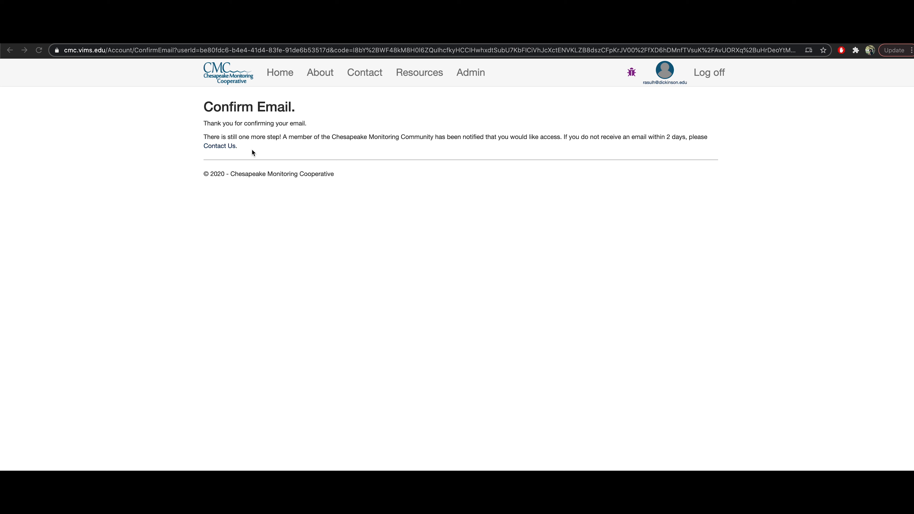
{"action": "mouse_move", "coordinate": [237, 152]}
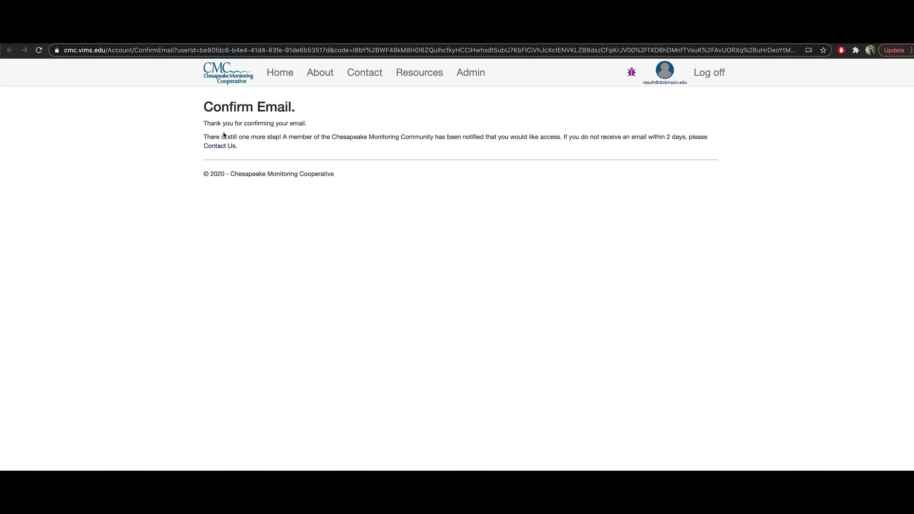
- Highlight the email confirmation message on the Confirm Email page
{"action": "left_click_drag", "start_coordinate": [211, 123], "coordinate": [237, 146]}
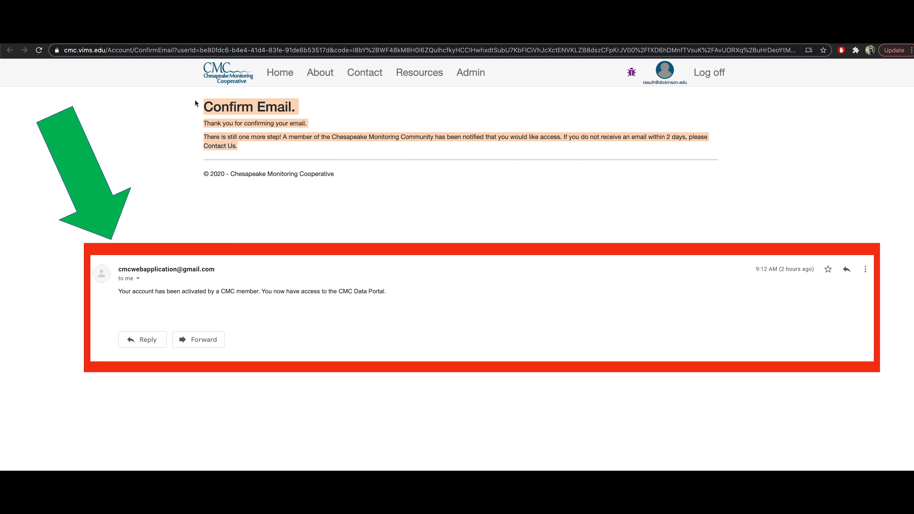
{"action": "mouse_move", "coordinate": [395, 176]}
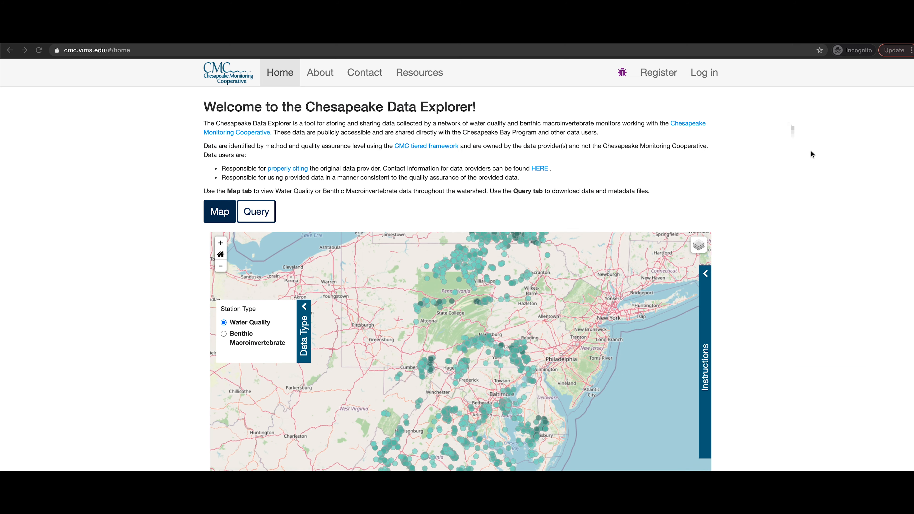
{"action": "mouse_move", "coordinate": [911, 198]}
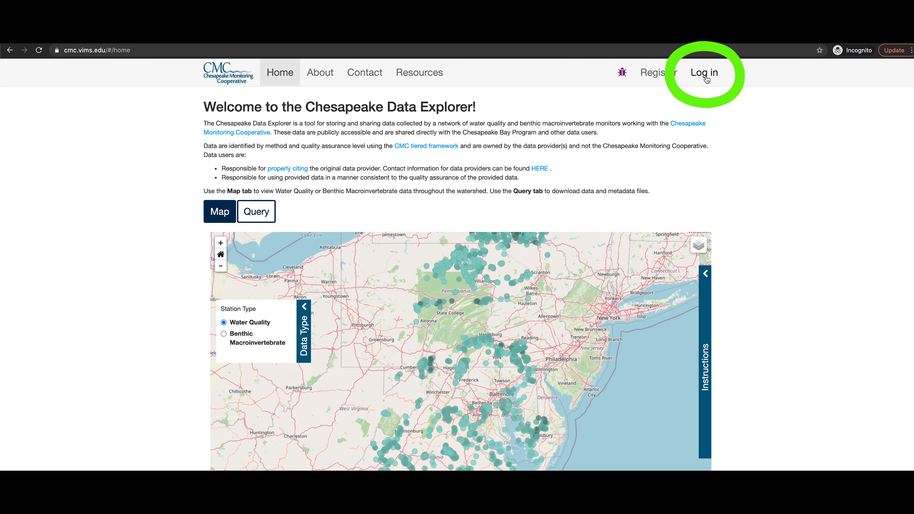
{"action": "left_click", "coordinate": [704, 72]}
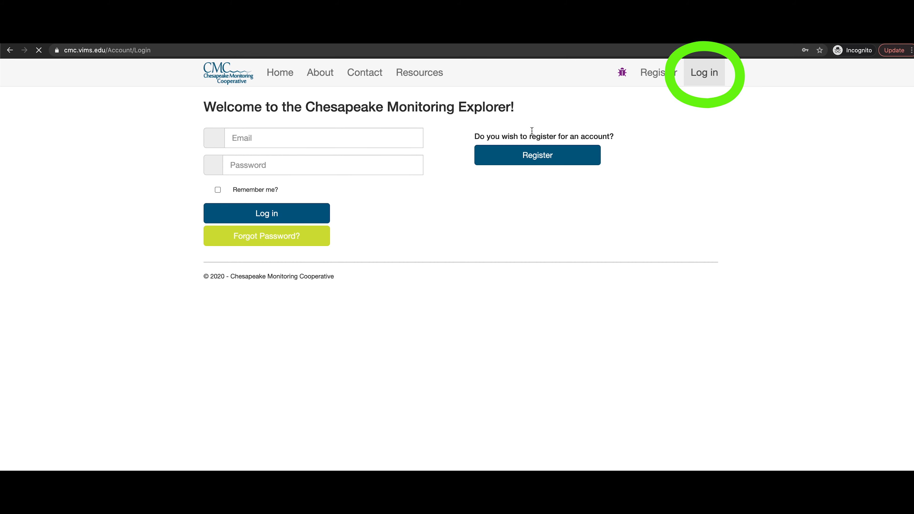
{"action": "left_click", "coordinate": [324, 137]}
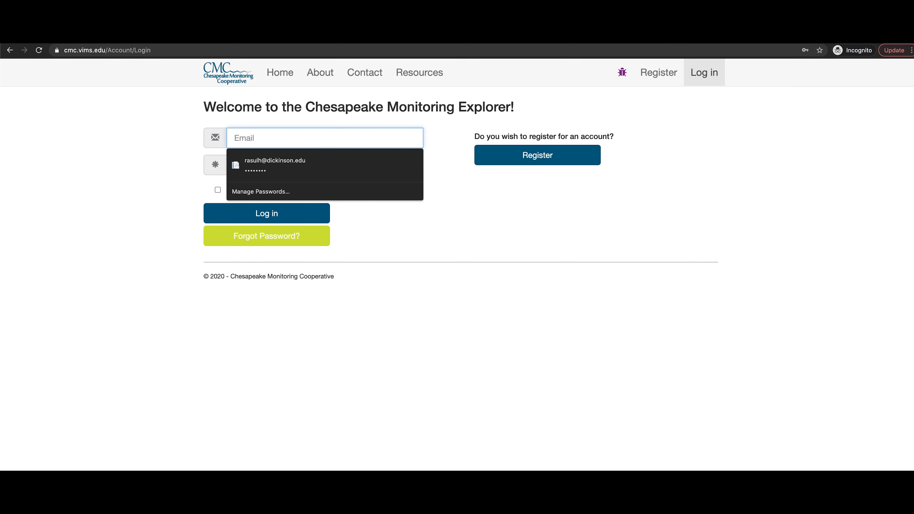
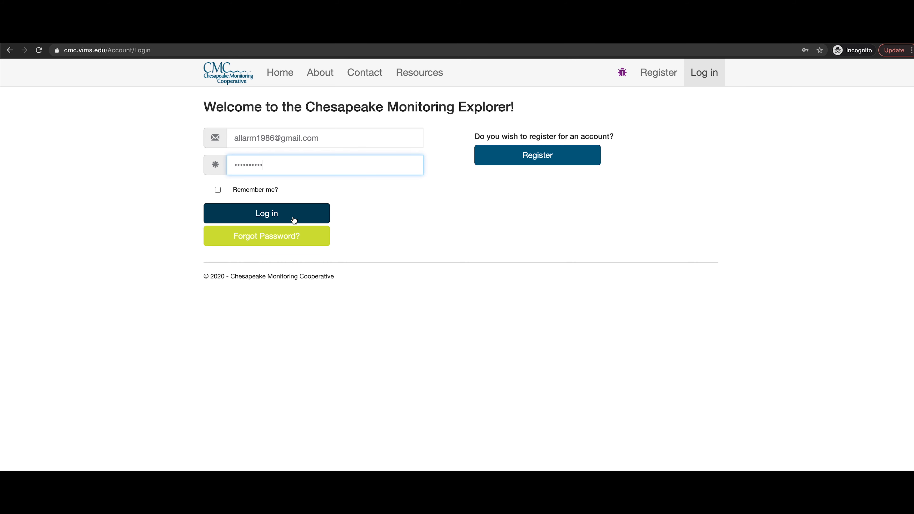
{"action": "left_click", "coordinate": [265, 213]}
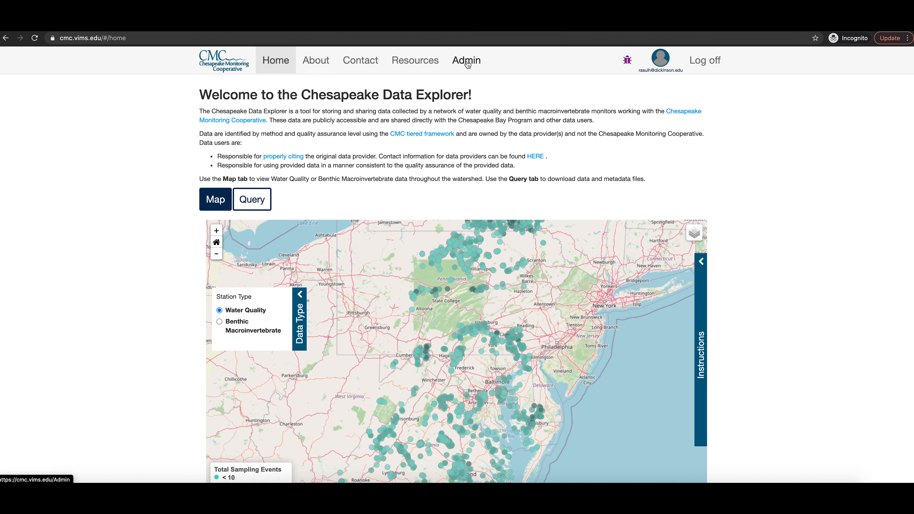
- Go to Upload Water Quality from the Data menu and choose single-sample Form entry
{"action": "left_click", "coordinate": [466, 60]}
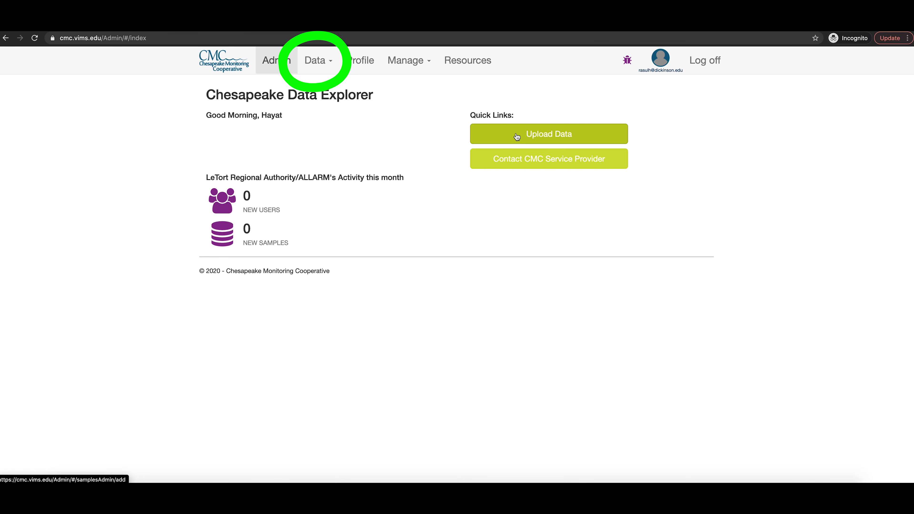
{"action": "mouse_move", "coordinate": [392, 88]}
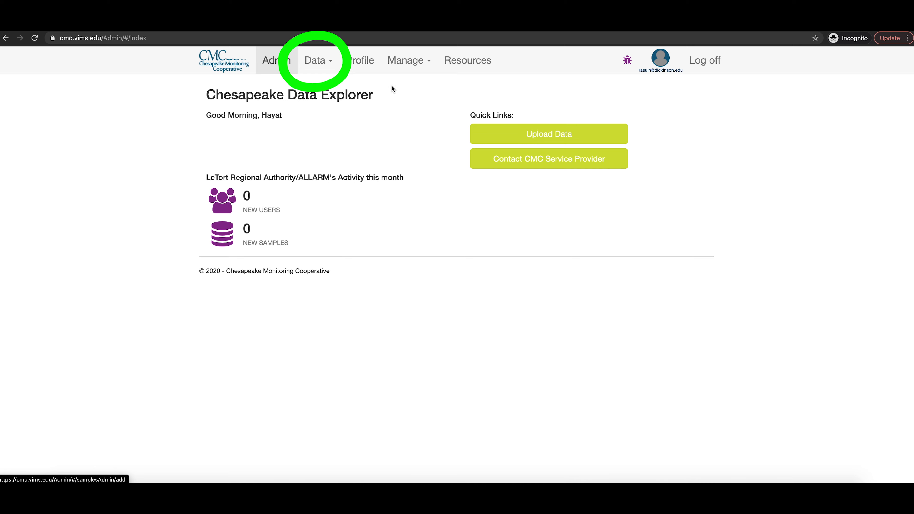
{"action": "left_click", "coordinate": [318, 60]}
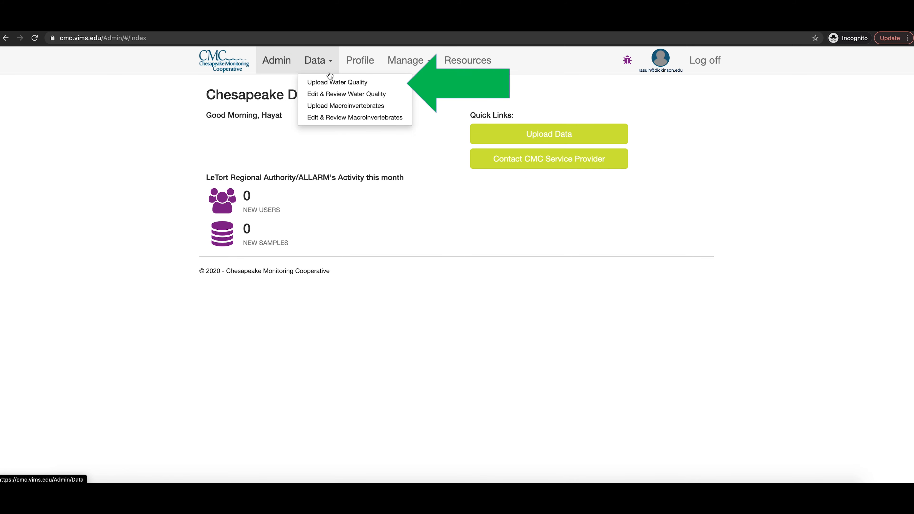
{"action": "mouse_move", "coordinate": [337, 82]}
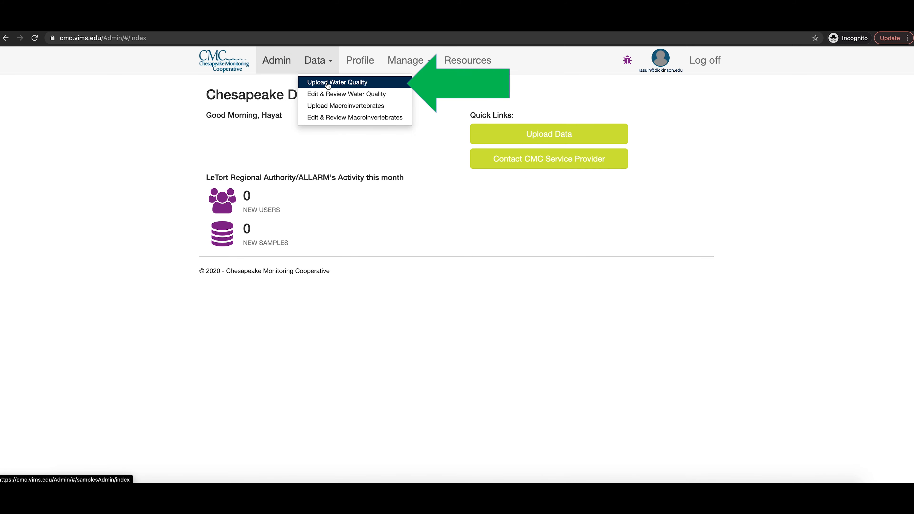
{"action": "left_click", "coordinate": [337, 82]}
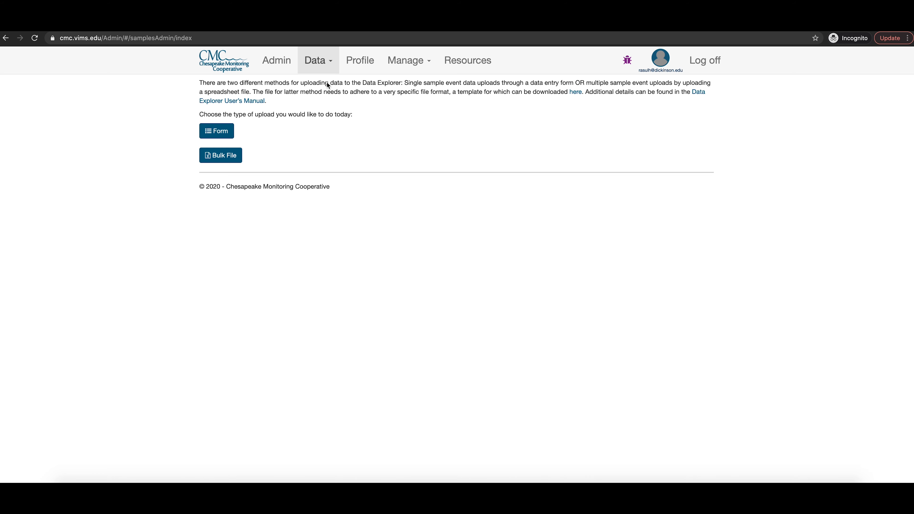
{"action": "mouse_move", "coordinate": [249, 133]}
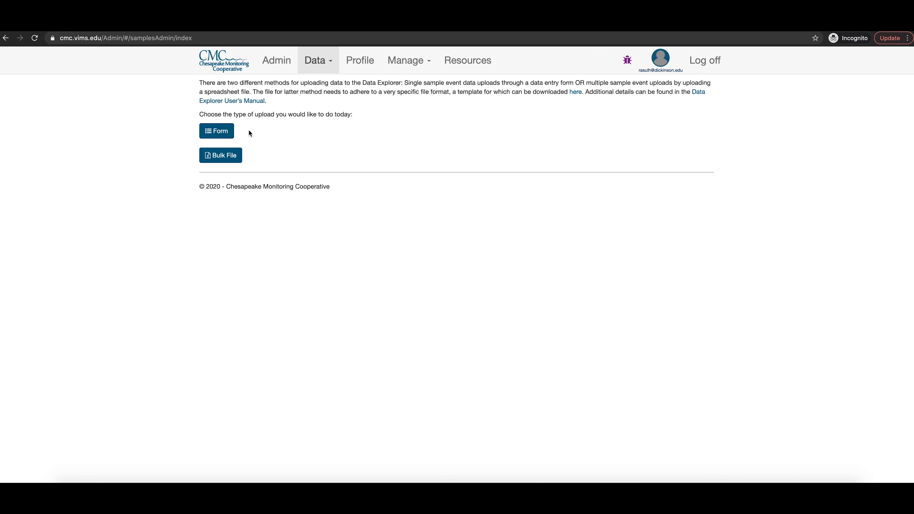
{"action": "left_click", "coordinate": [216, 130]}
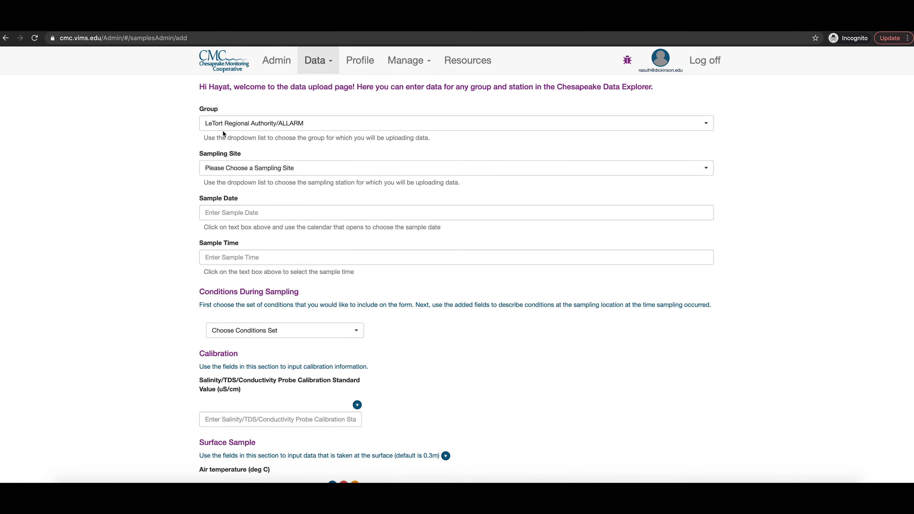
- Choose group Cumberland County Stream Team/ALLARM and sampling site YELBRECRE40.75
{"action": "left_click", "coordinate": [455, 123]}
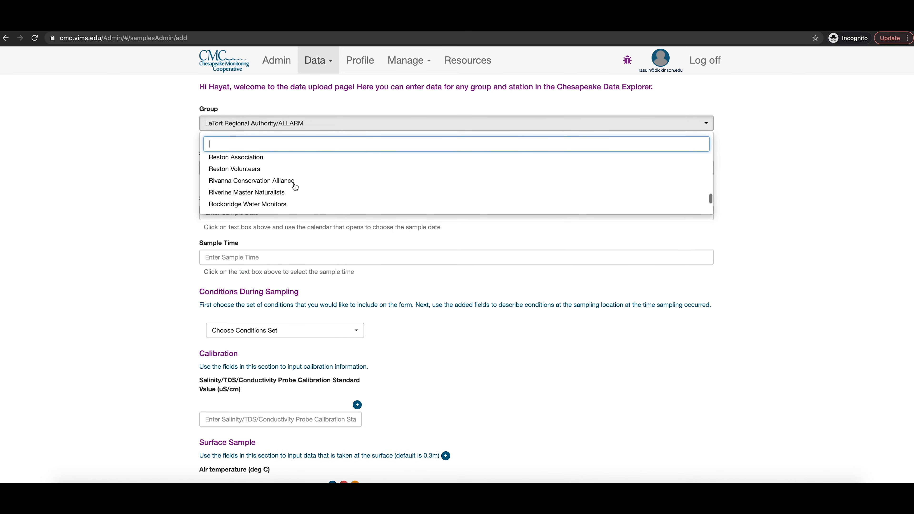
{"action": "scroll", "scroll_direction": "down", "scroll_amount": 3}
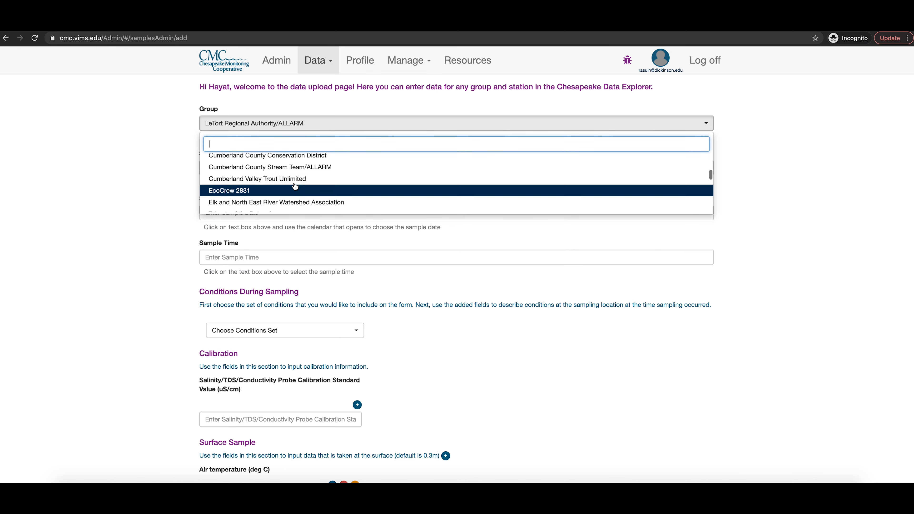
{"action": "left_click", "coordinate": [270, 167]}
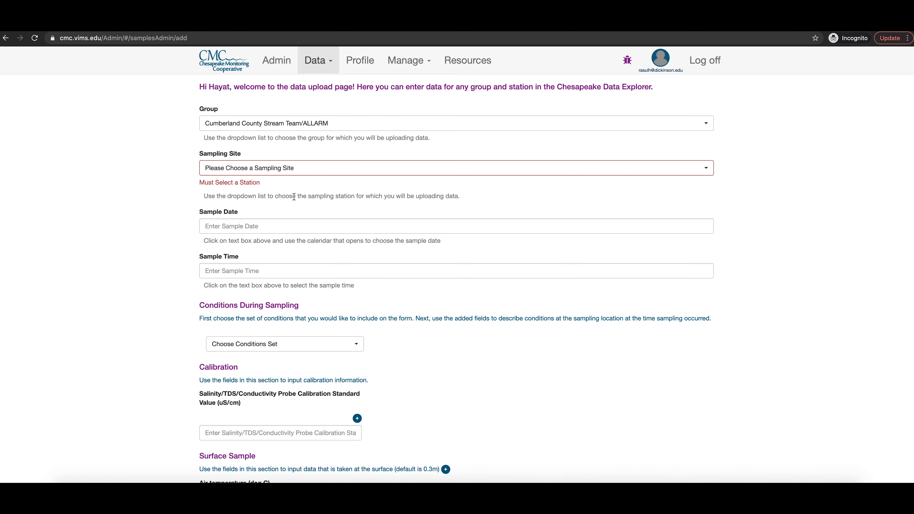
{"action": "left_click", "coordinate": [456, 168]}
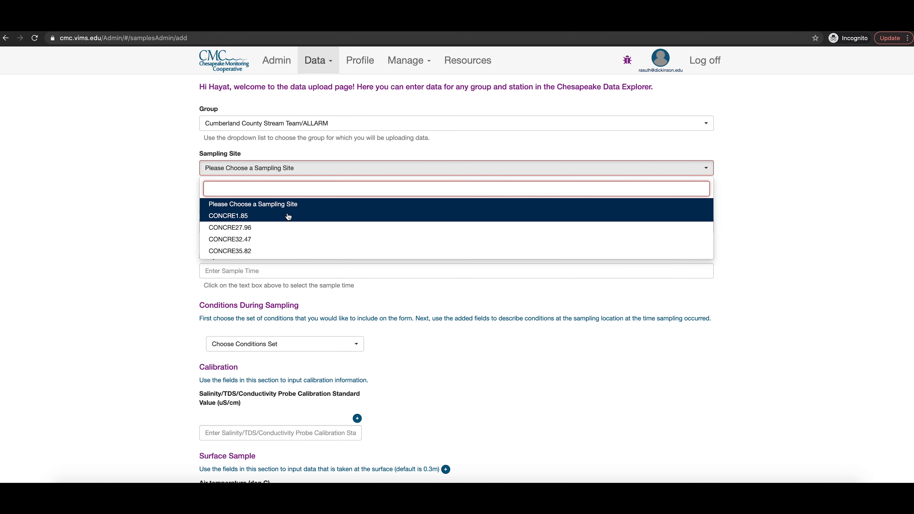
{"action": "scroll", "scroll_direction": "down", "scroll_amount": 3}
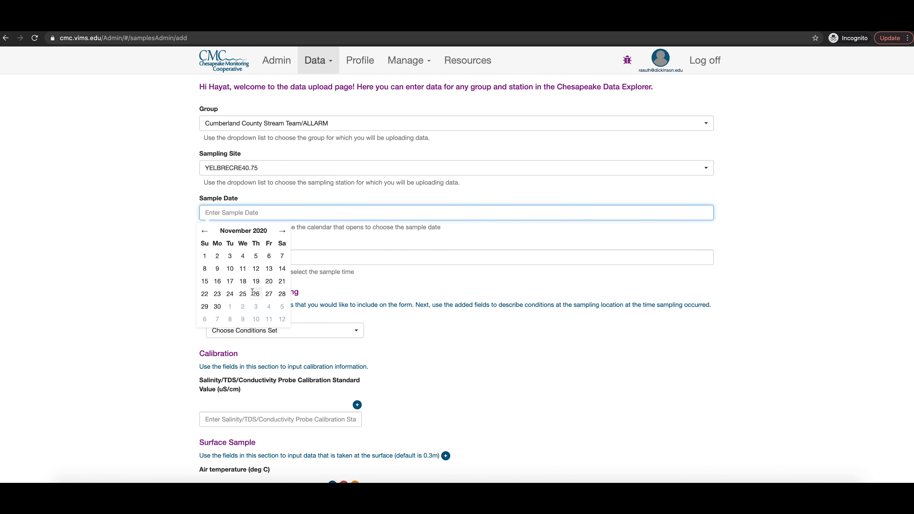
- Set the sample date to 2020-11-26 and the sample time to 8:30 AM
{"action": "left_click", "coordinate": [255, 294]}
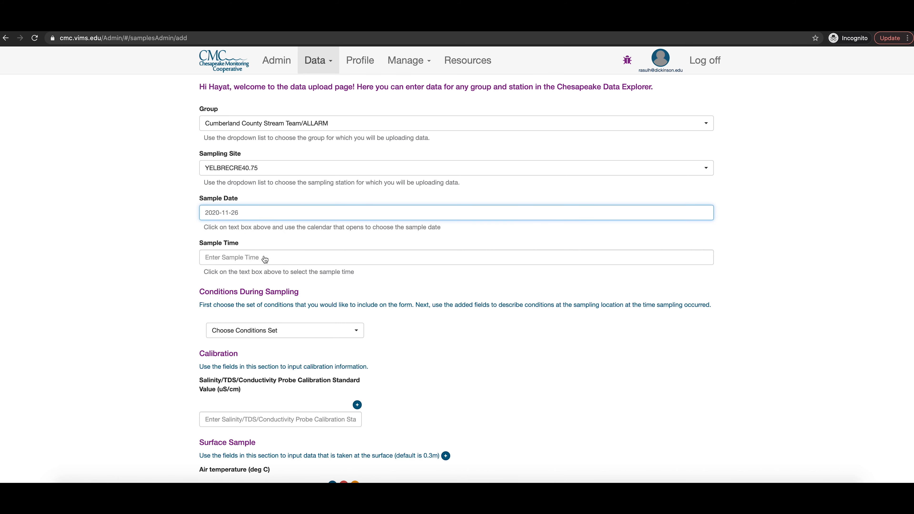
{"action": "left_click", "coordinate": [456, 257]}
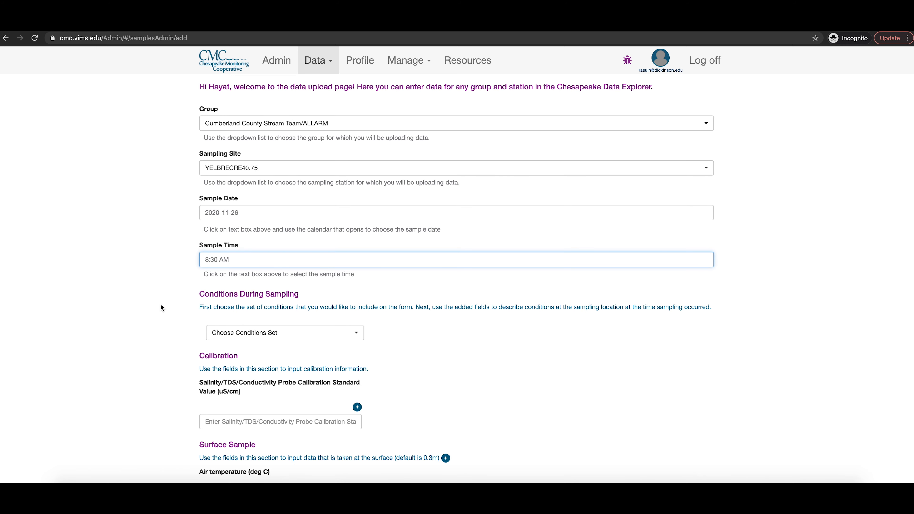
{"action": "scroll", "scroll_direction": "down", "scroll_amount": 3}
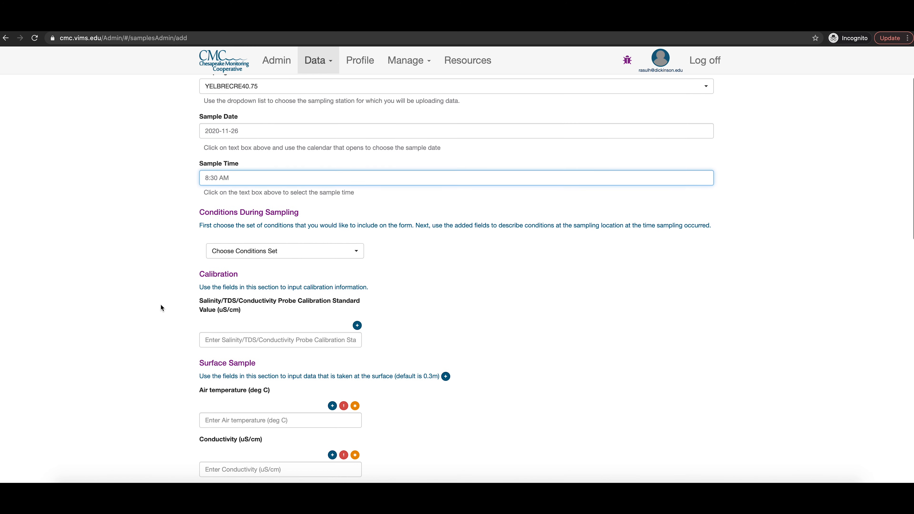
{"action": "scroll", "scroll_direction": "down", "scroll_amount": 3}
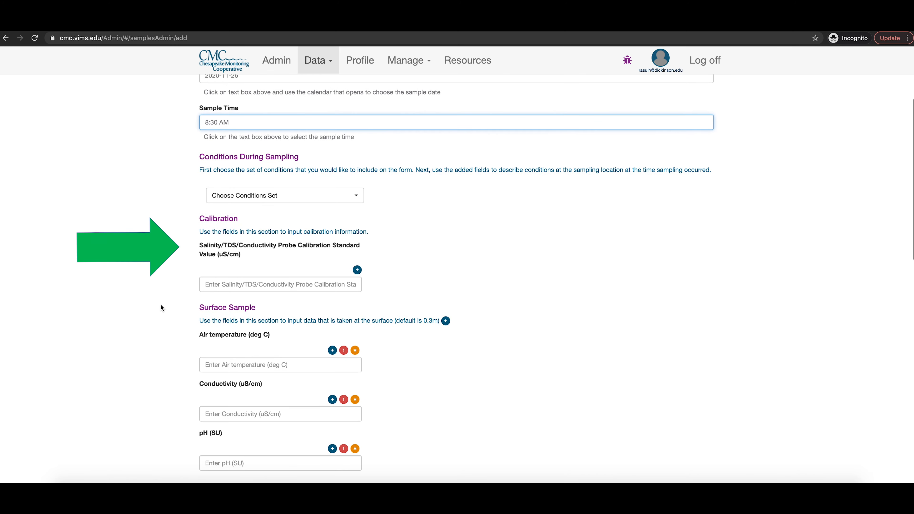
{"action": "left_click", "coordinate": [284, 195]}
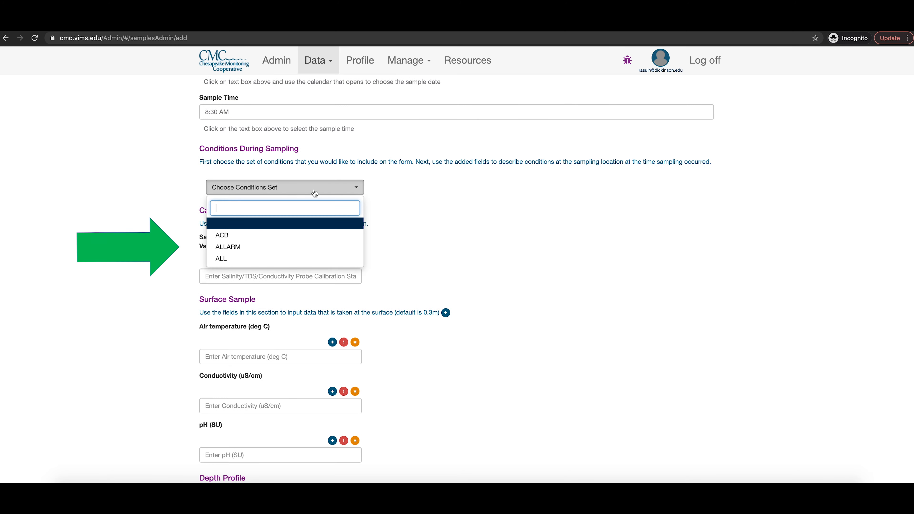
- Use the ALLARM conditions set with normal stream flow and partly cloudy weather today and yesterday
{"action": "left_click", "coordinate": [227, 247]}
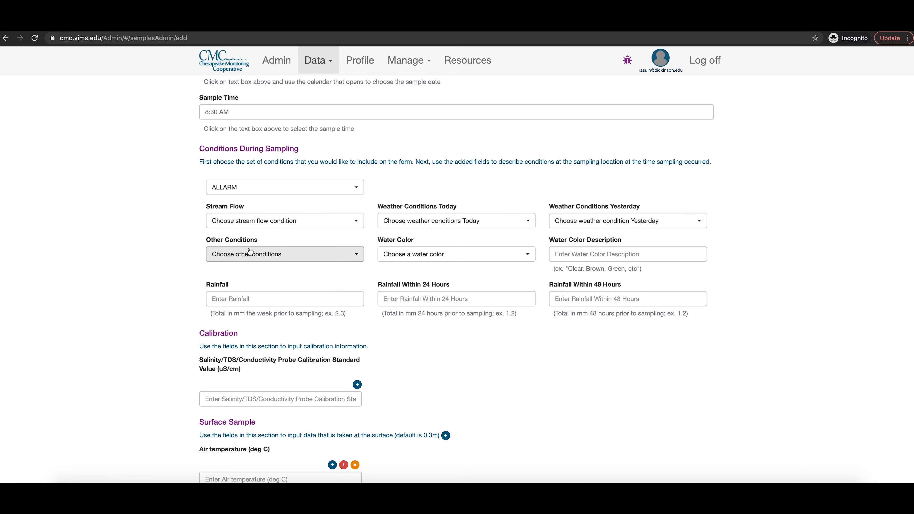
{"action": "left_click", "coordinate": [284, 220]}
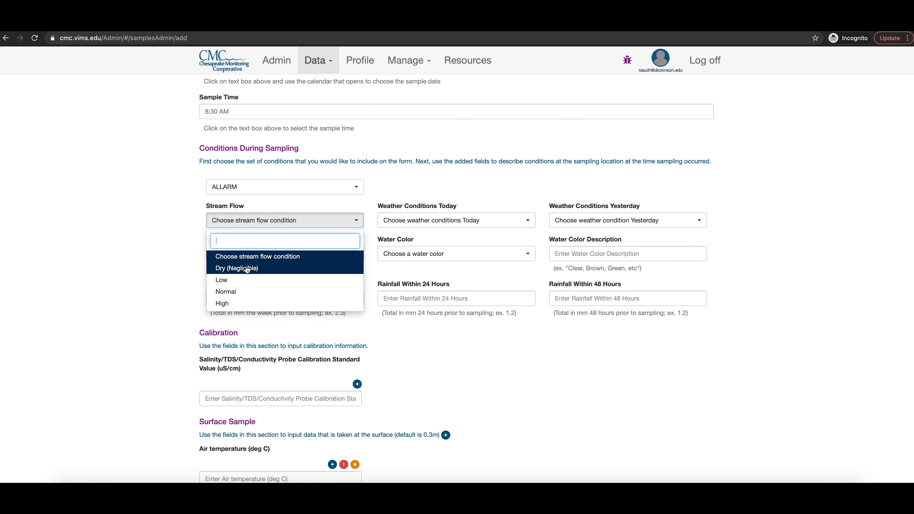
{"action": "mouse_move", "coordinate": [241, 292]}
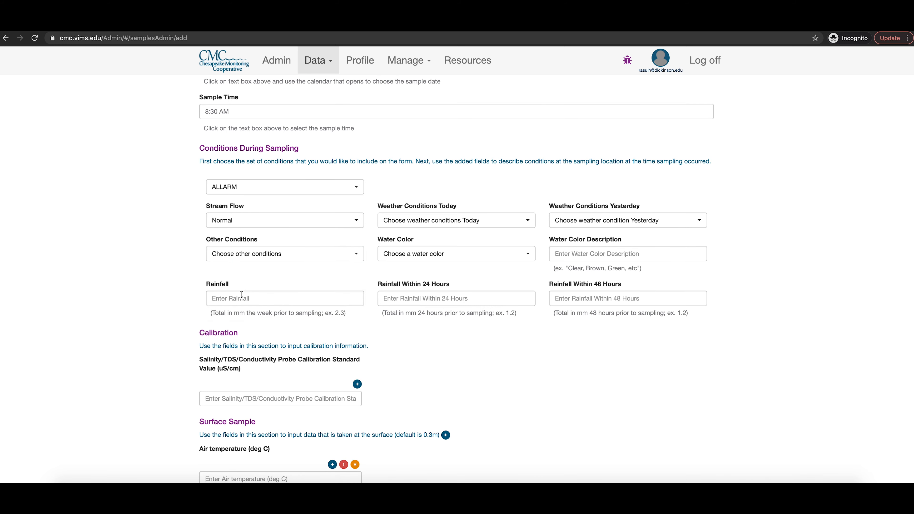
{"action": "left_click", "coordinate": [456, 220]}
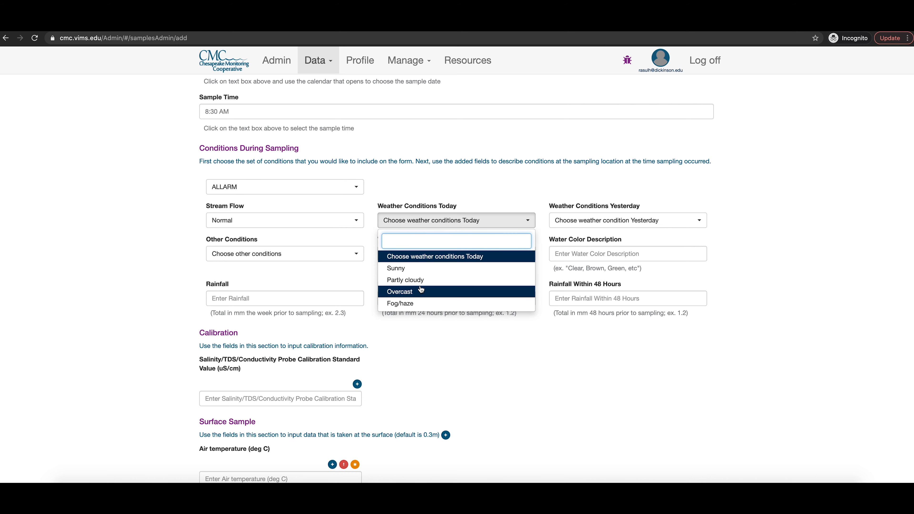
{"action": "left_click", "coordinate": [404, 280]}
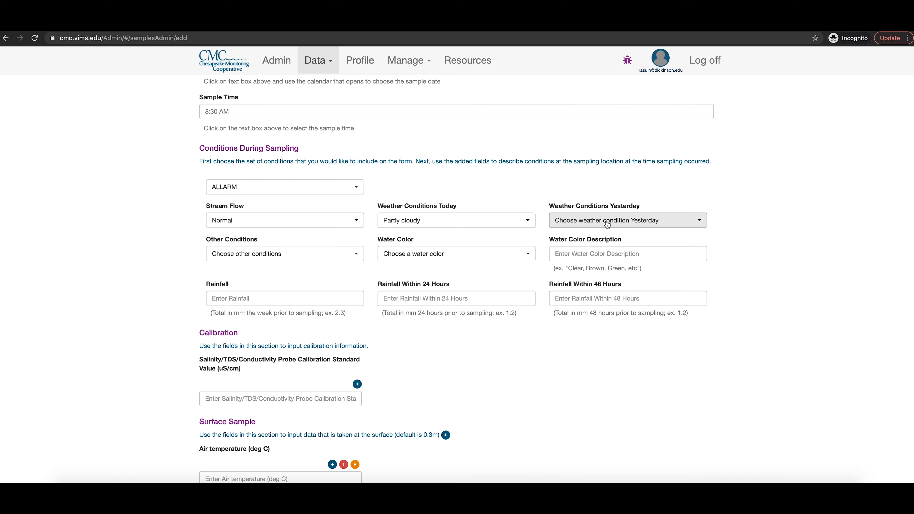
{"action": "left_click", "coordinate": [627, 220]}
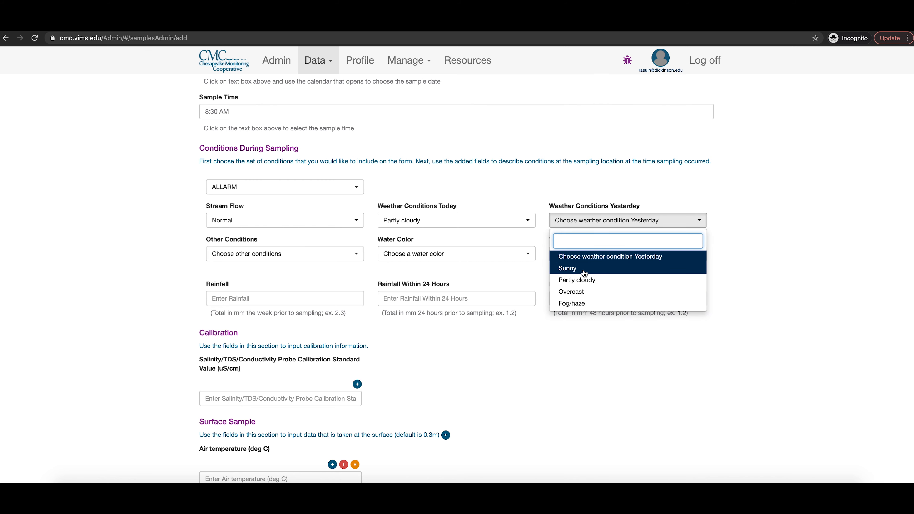
{"action": "left_click", "coordinate": [576, 280]}
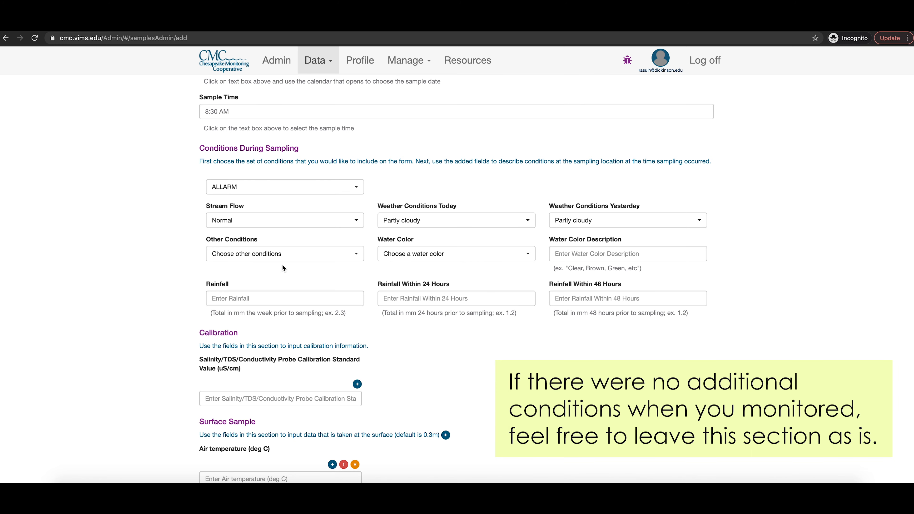
- Record SAV as other condition, Normal water color described as 'Clear', and the rainfall values
{"action": "left_click", "coordinate": [284, 253]}
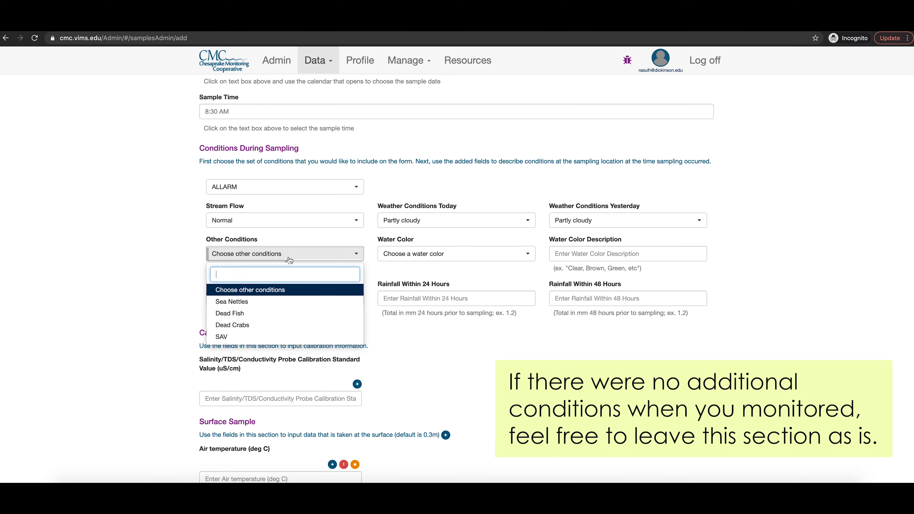
{"action": "mouse_move", "coordinate": [231, 336]}
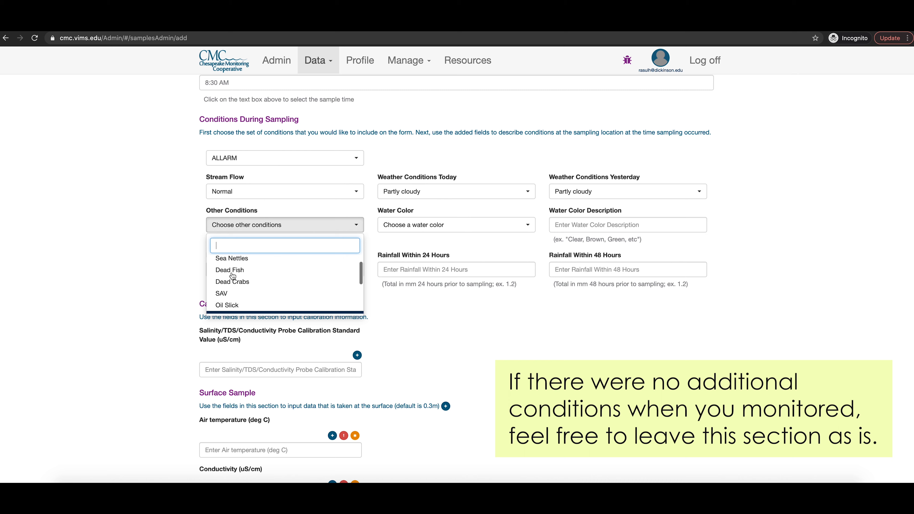
{"action": "left_click", "coordinate": [221, 294]}
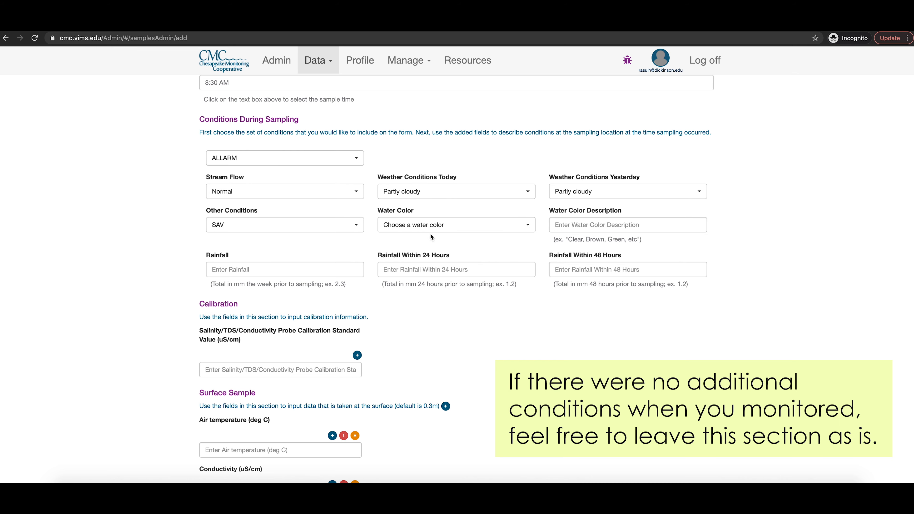
{"action": "left_click", "coordinate": [454, 224]}
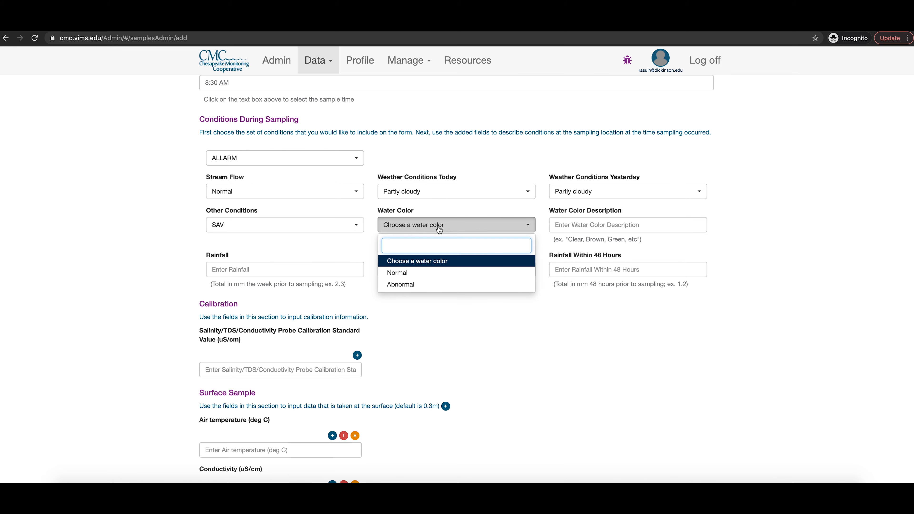
{"action": "left_click", "coordinate": [397, 272]}
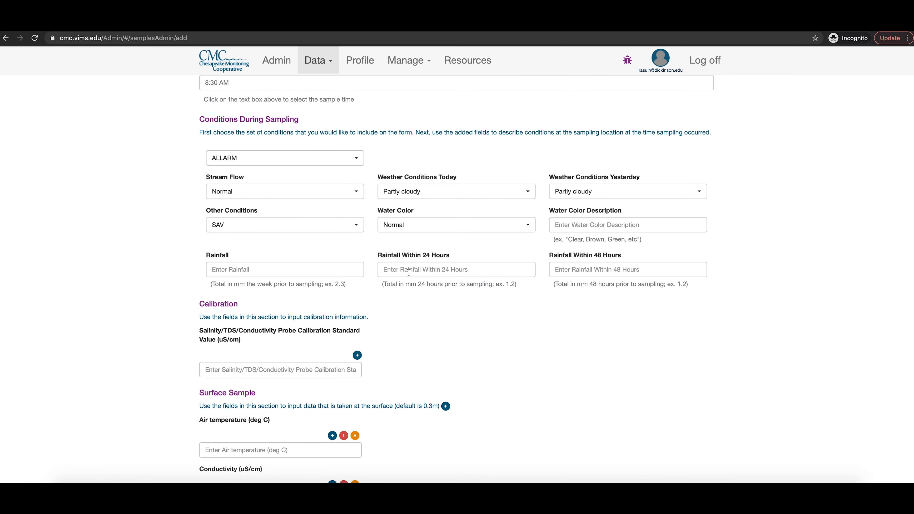
{"action": "mouse_move", "coordinate": [595, 225]}
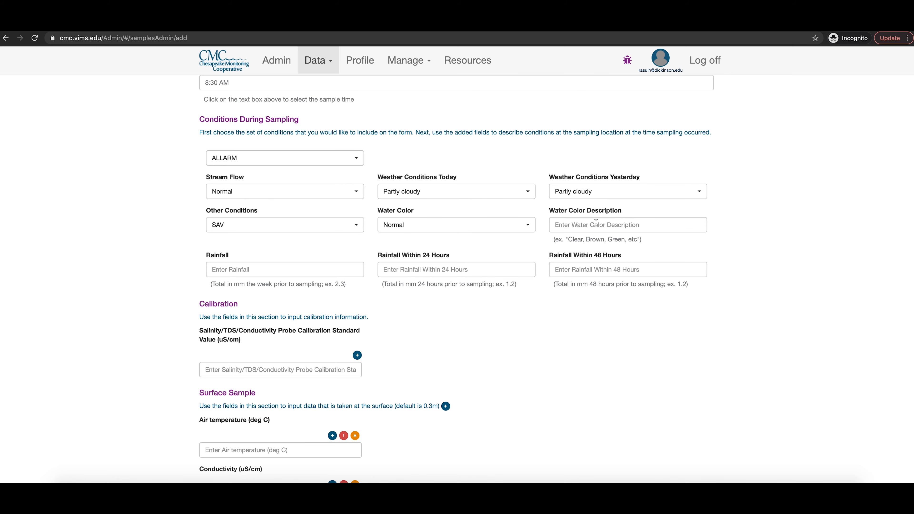
{"action": "left_click", "coordinate": [627, 224]}
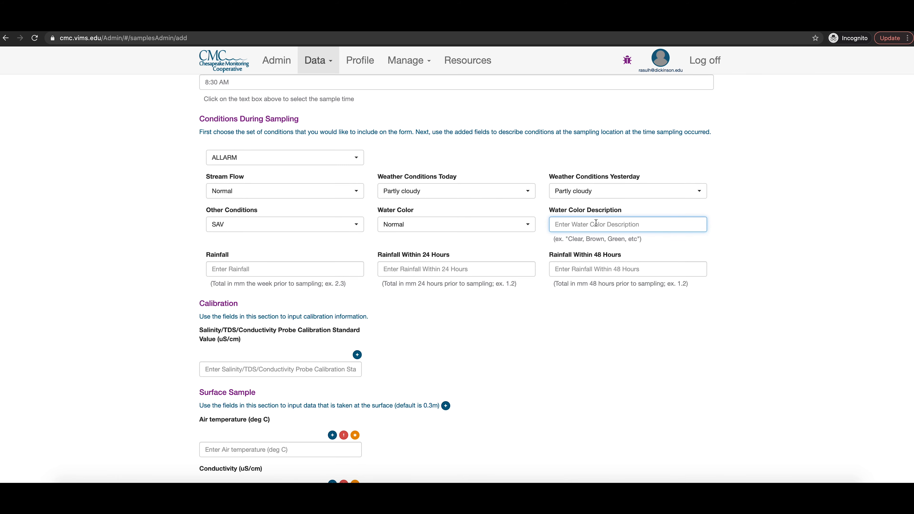
{"action": "type", "text": "Clear"}
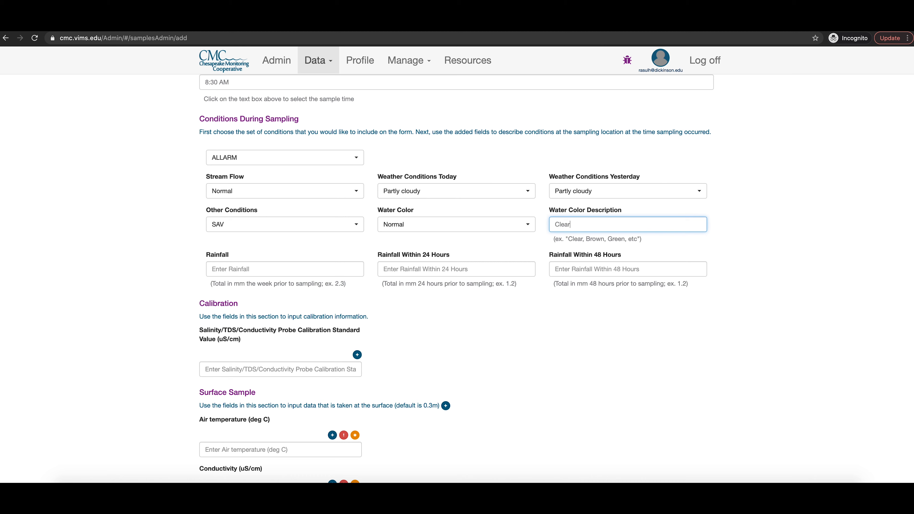
{"action": "mouse_move", "coordinate": [331, 271]}
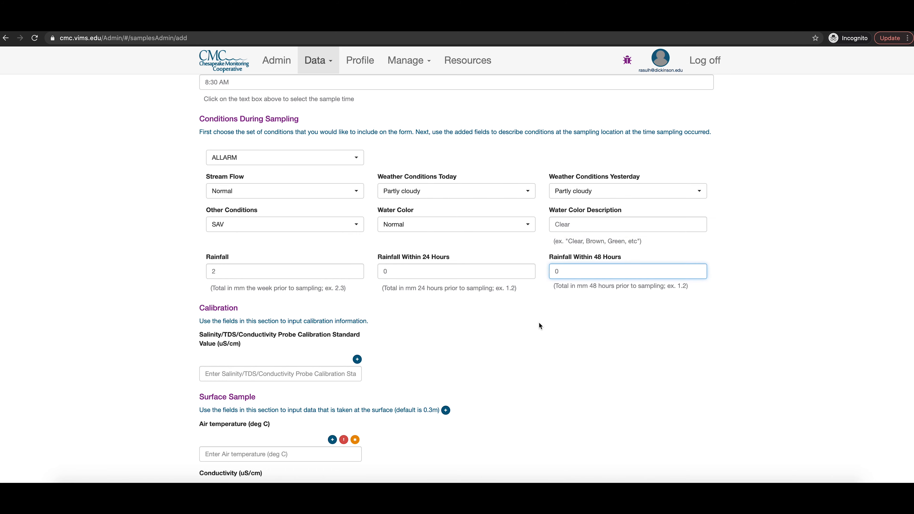
{"action": "scroll", "scroll_direction": "down", "scroll_amount": 3}
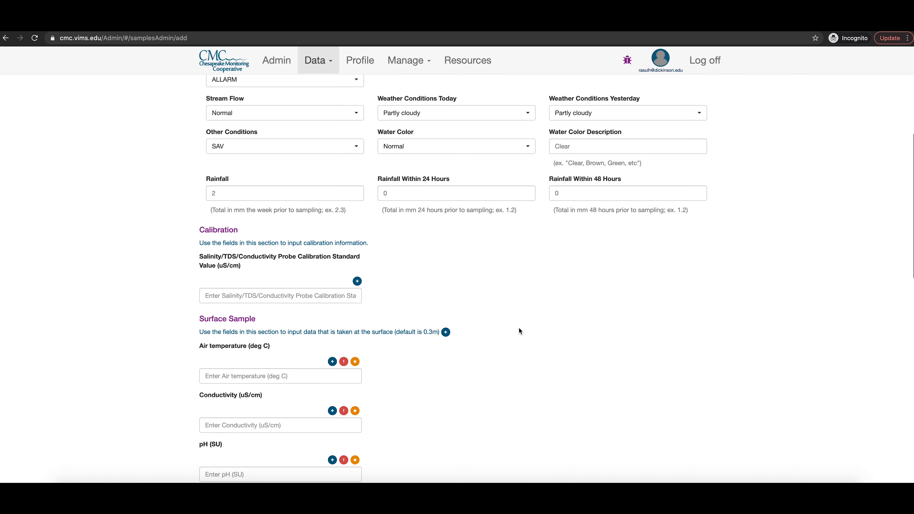
- Enter conductivity calibration standards 84.0 and, as an added value, 1413 uS/cm
{"action": "scroll", "scroll_direction": "down", "scroll_amount": 3}
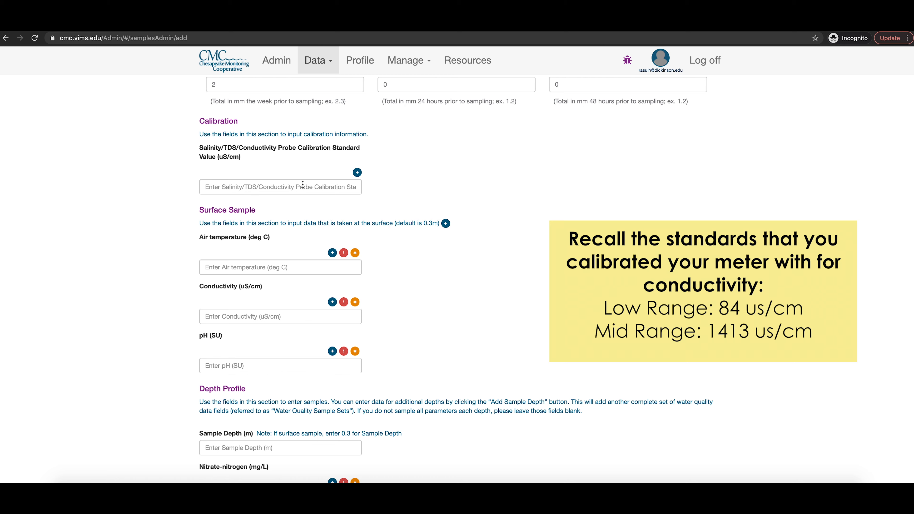
{"action": "left_click", "coordinate": [280, 187]}
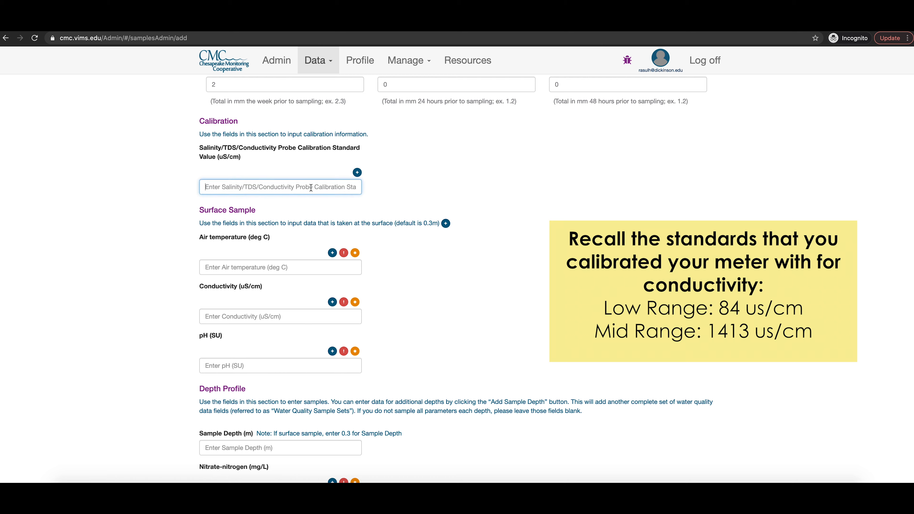
{"action": "type", "text": "8"}
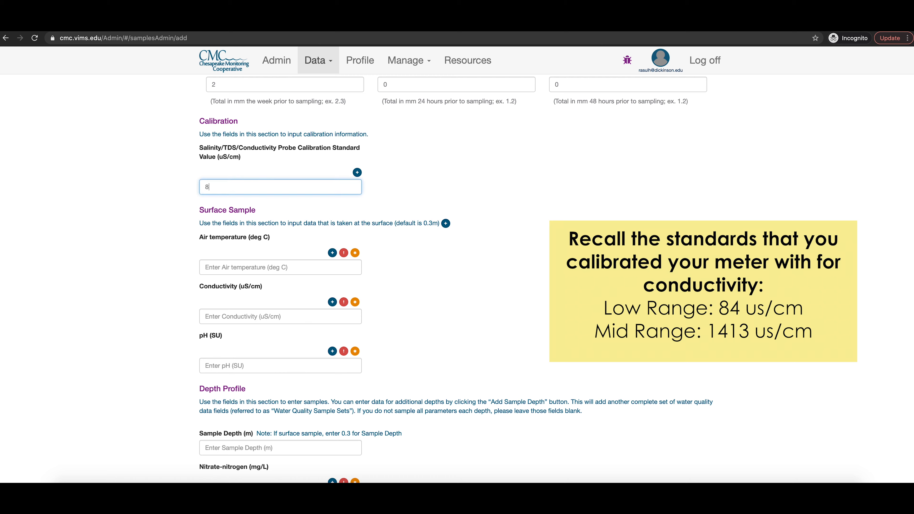
{"action": "type", "text": "4."}
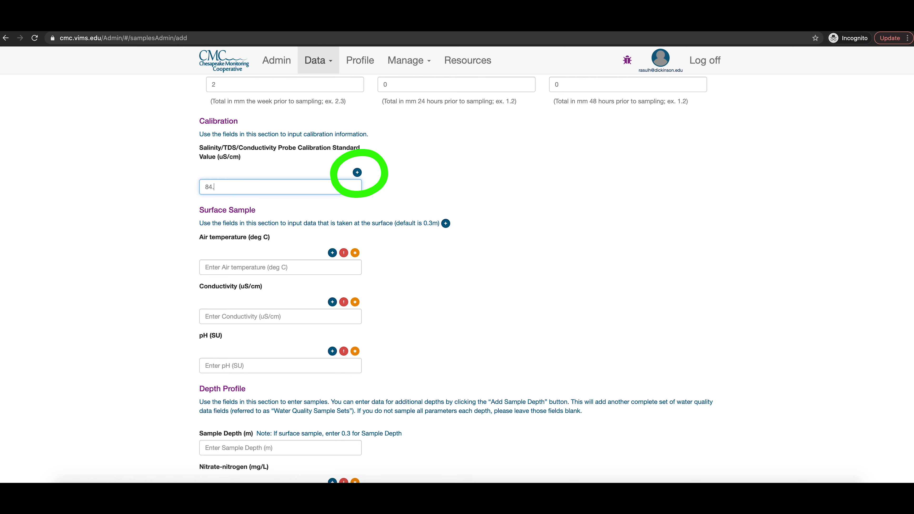
{"action": "type", "text": "0"}
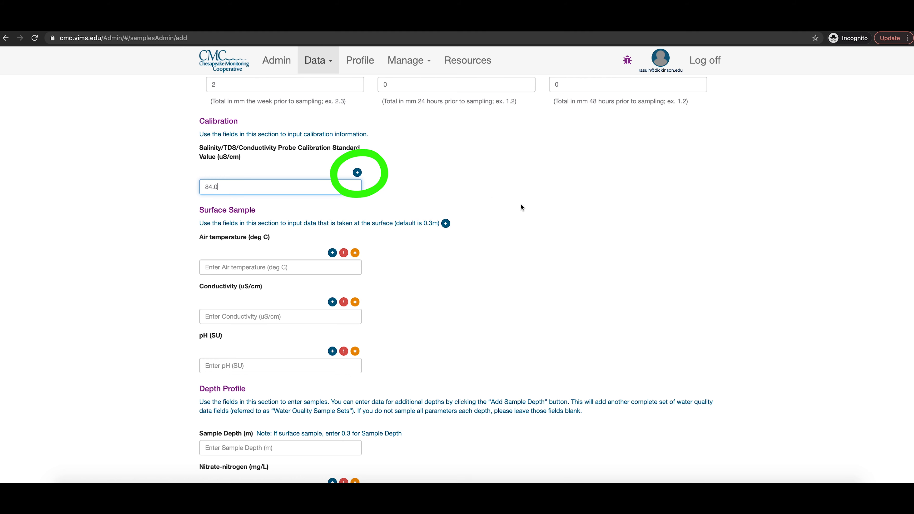
{"action": "left_click", "coordinate": [356, 172]}
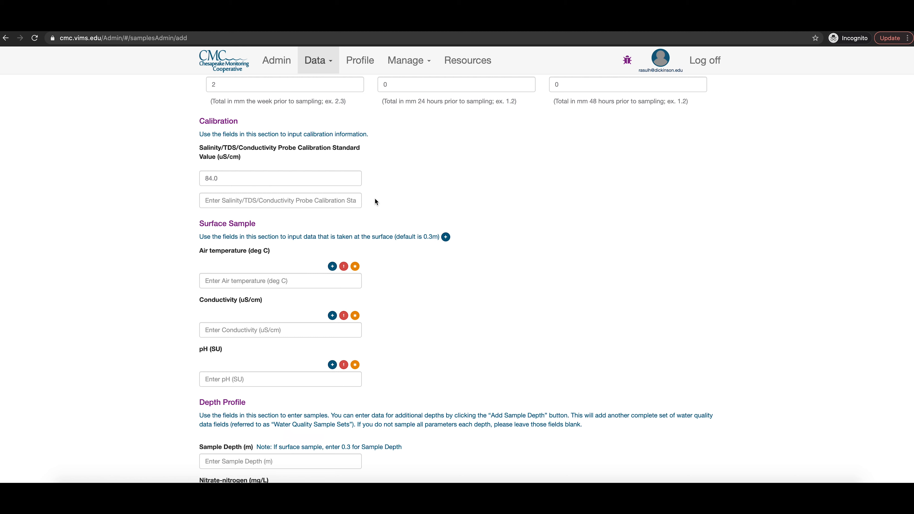
{"action": "type", "text": "1"}
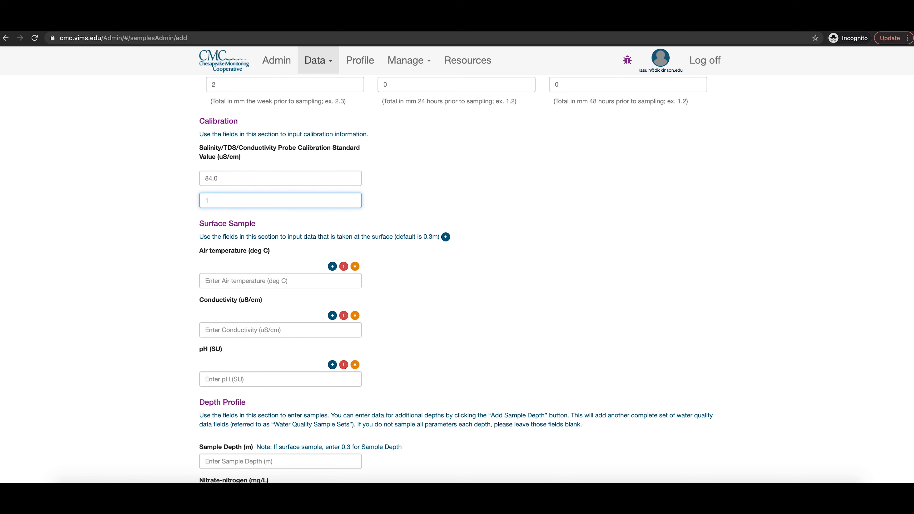
{"action": "type", "text": "413"}
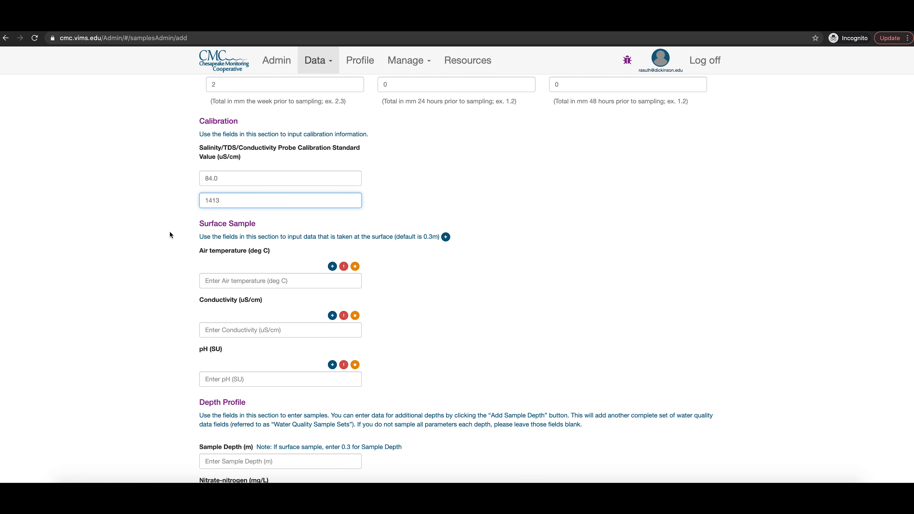
{"action": "mouse_move", "coordinate": [184, 255]}
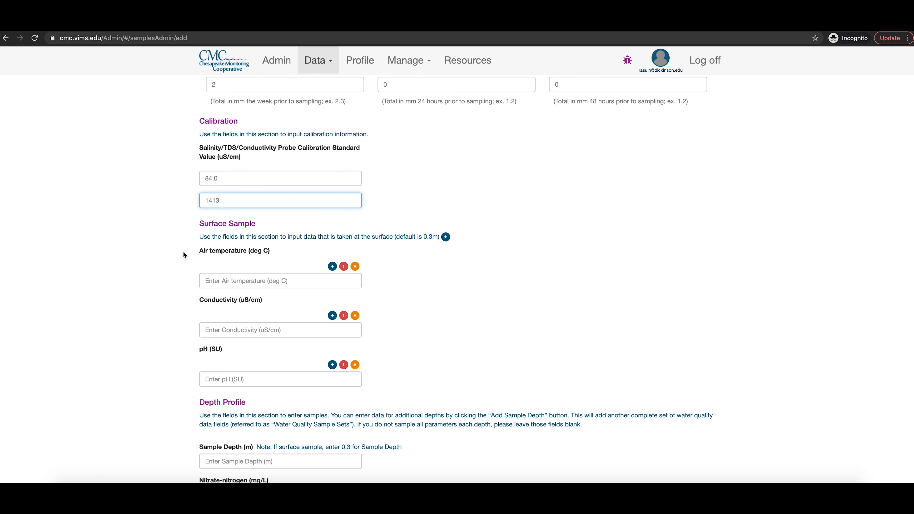
{"action": "scroll", "scroll_direction": "down", "scroll_amount": 3}
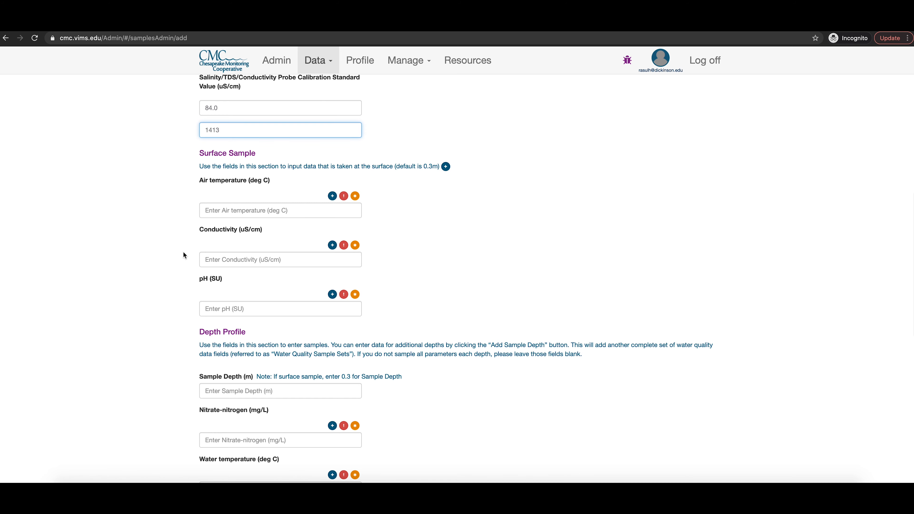
- Enter surface air temperature 6.6 and conductivity replicates 167.1 and 170.2
{"action": "scroll", "scroll_direction": "down", "scroll_amount": 3}
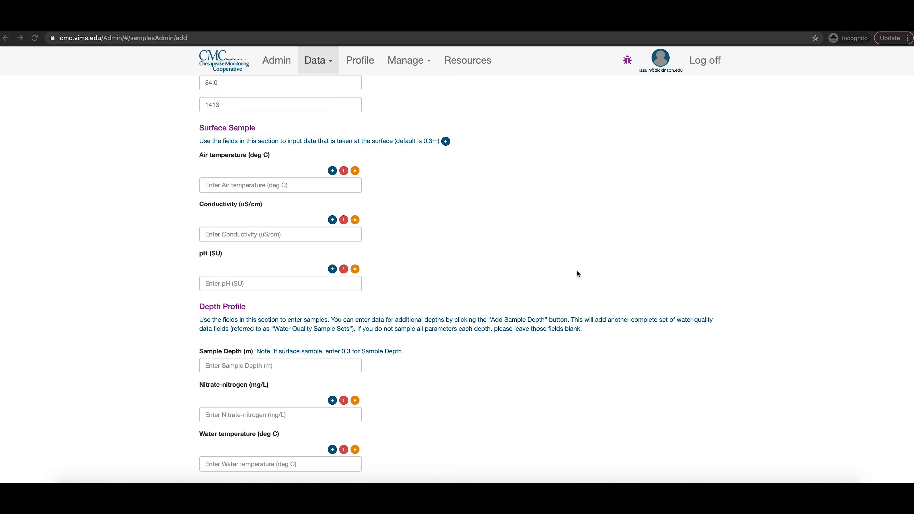
{"action": "left_click", "coordinate": [280, 184]}
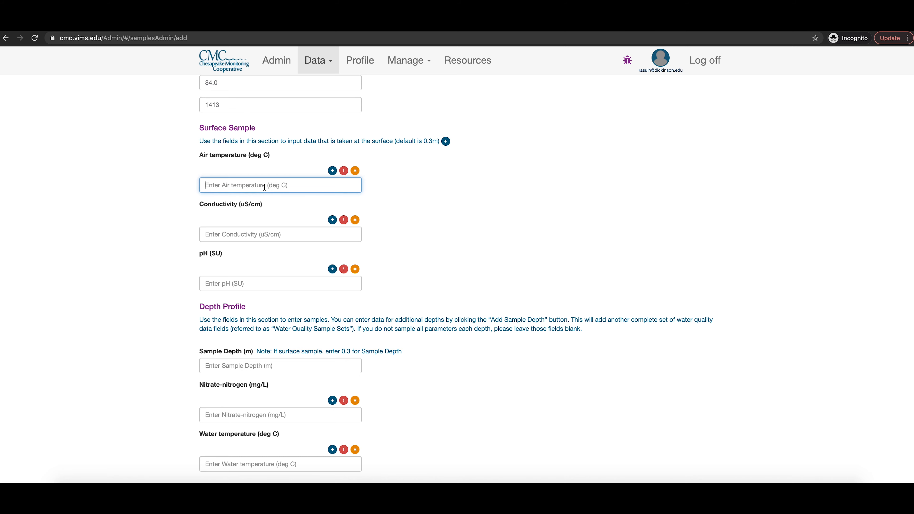
{"action": "type", "text": "6.6"}
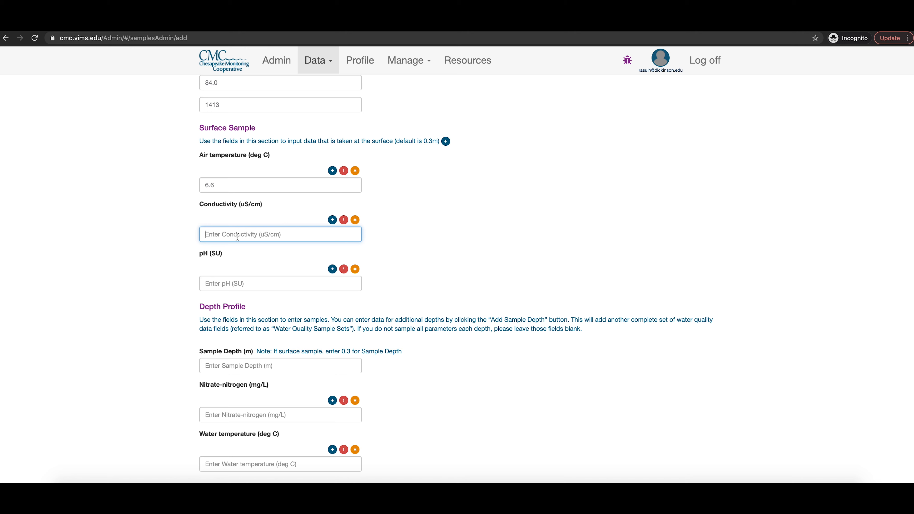
{"action": "type", "text": "16"}
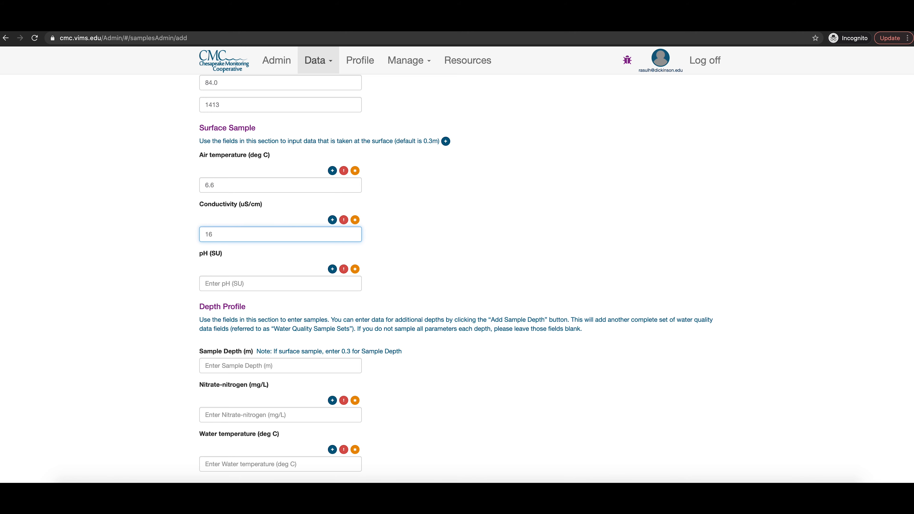
{"action": "type", "text": "167.1"}
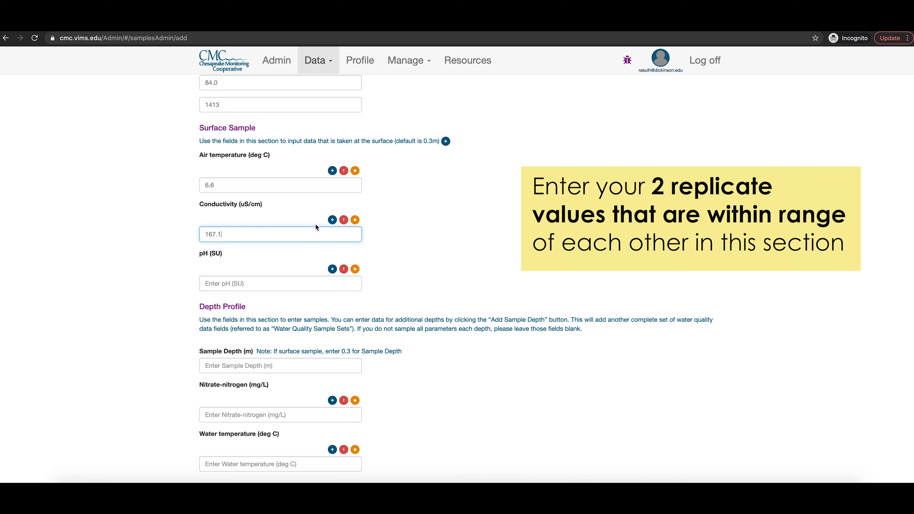
{"action": "left_click", "coordinate": [332, 220]}
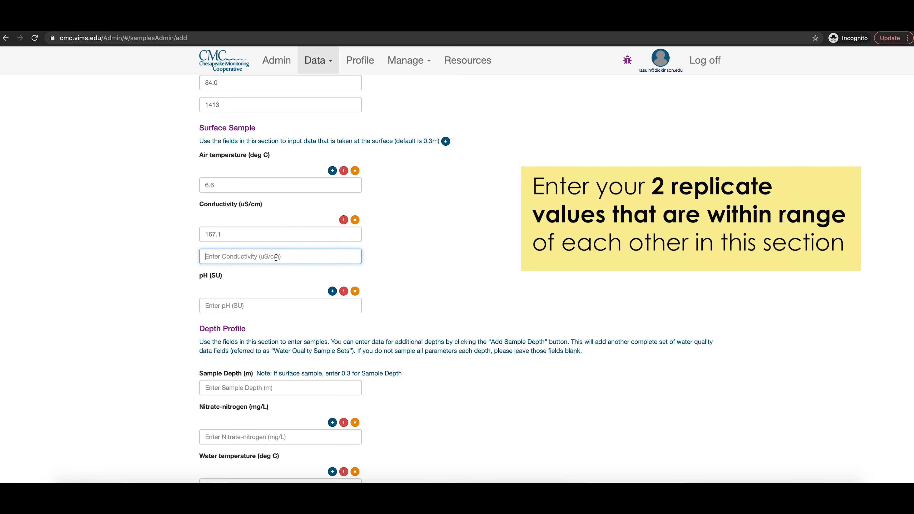
{"action": "type", "text": "1"}
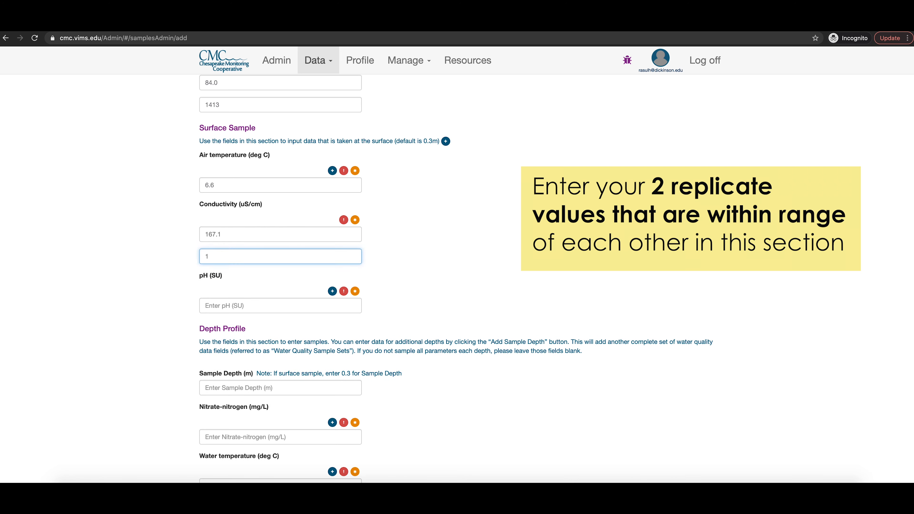
{"action": "type", "text": "170.2"}
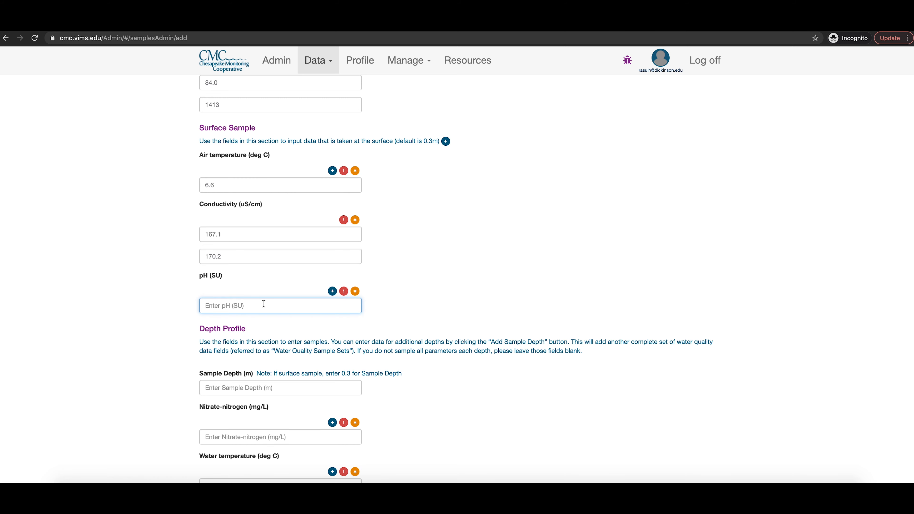
- Enter pH replicate values of 8 and 8
{"action": "type", "text": "8"}
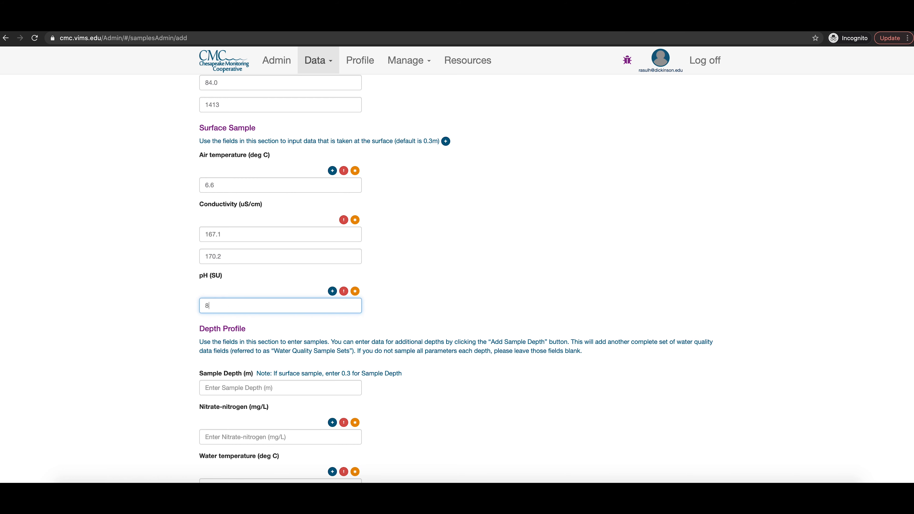
{"action": "mouse_move", "coordinate": [332, 290]}
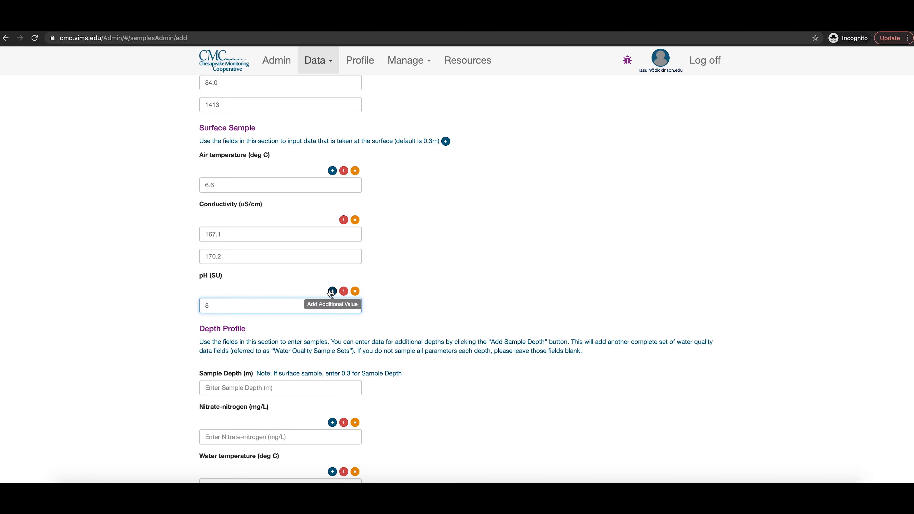
{"action": "left_click", "coordinate": [333, 291]}
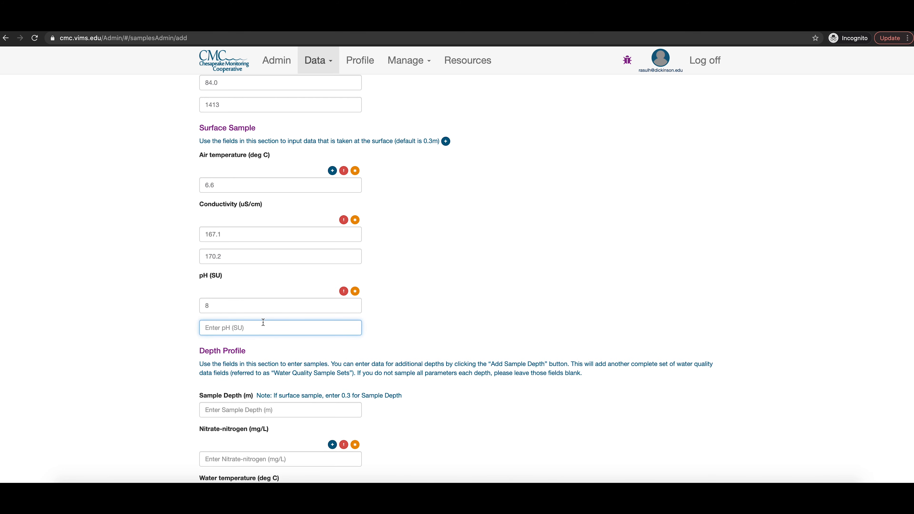
{"action": "type", "text": "8"}
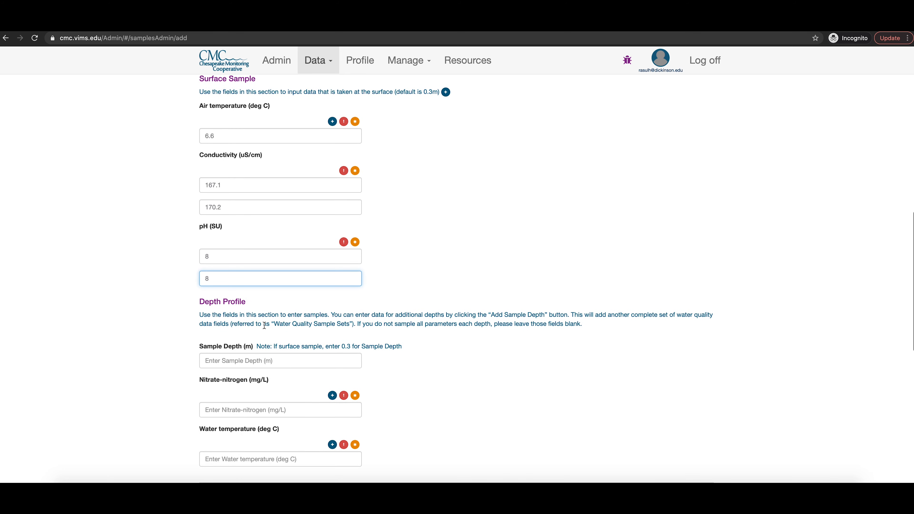
{"action": "scroll", "scroll_direction": "down", "scroll_amount": 3}
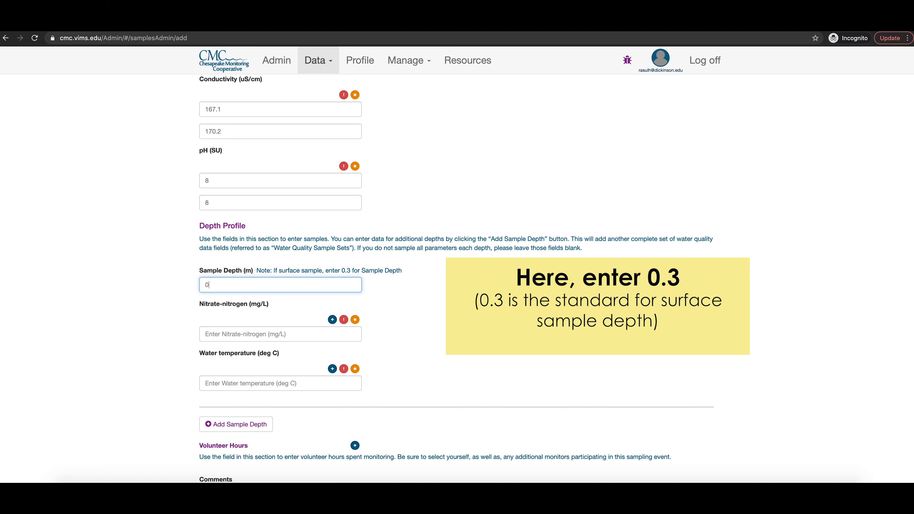
- Enter sample depth 0.3 m and two nitrate-nitrogen replicates of 0.5 mg/L, reaching the qualifier code choices
{"action": "type", "text": ".3"}
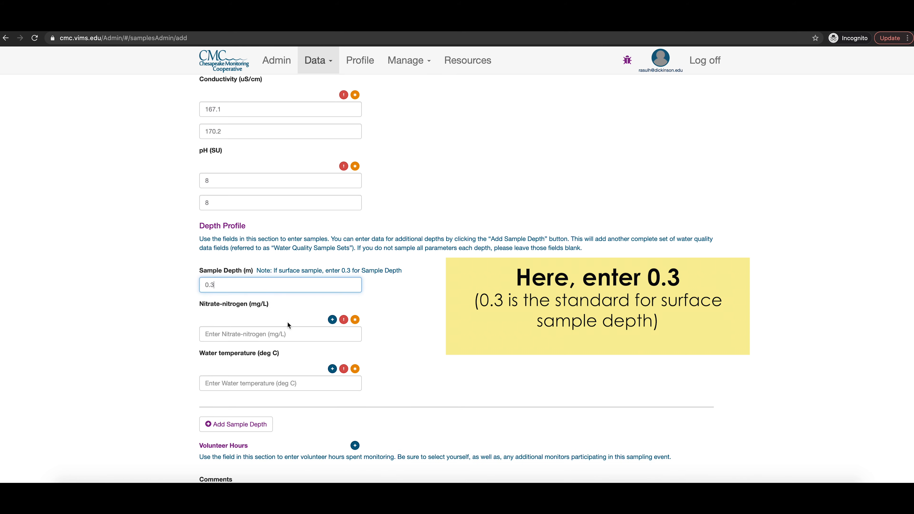
{"action": "left_click", "coordinate": [280, 334]}
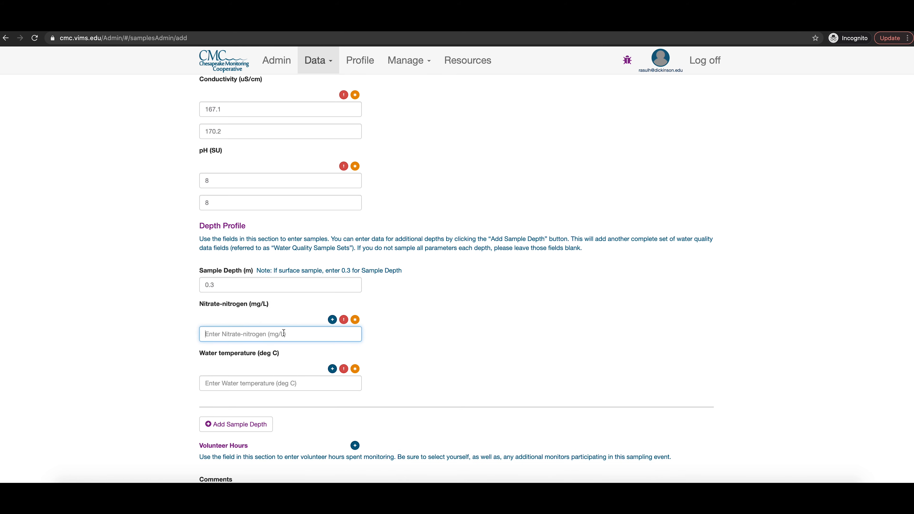
{"action": "type", "text": "0.5"}
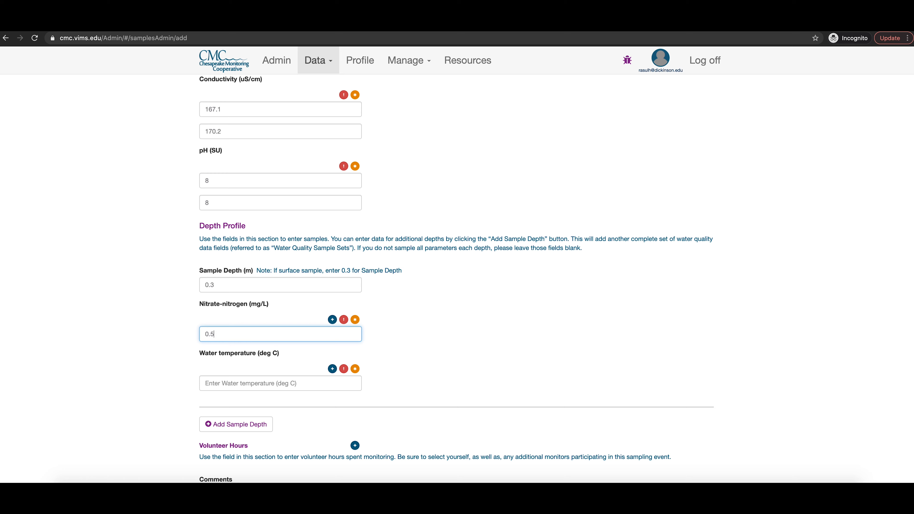
{"action": "left_click", "coordinate": [332, 320]}
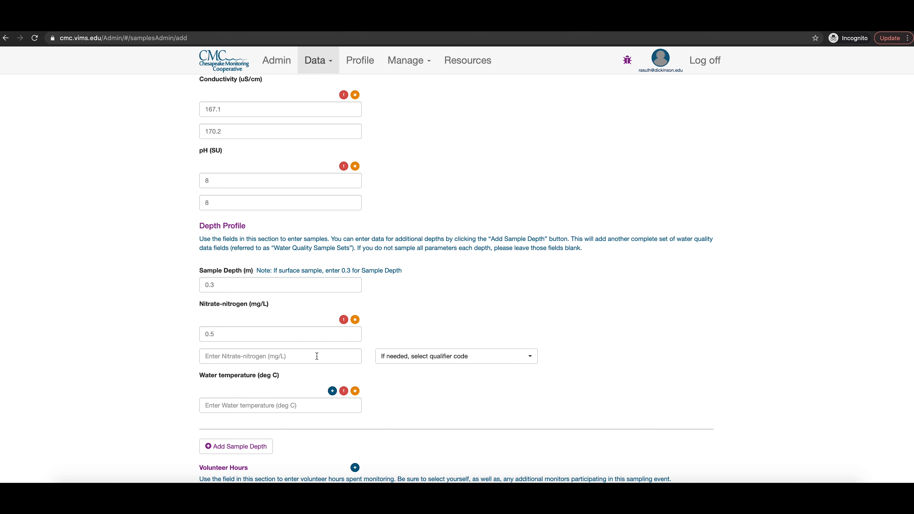
{"action": "type", "text": "0.5"}
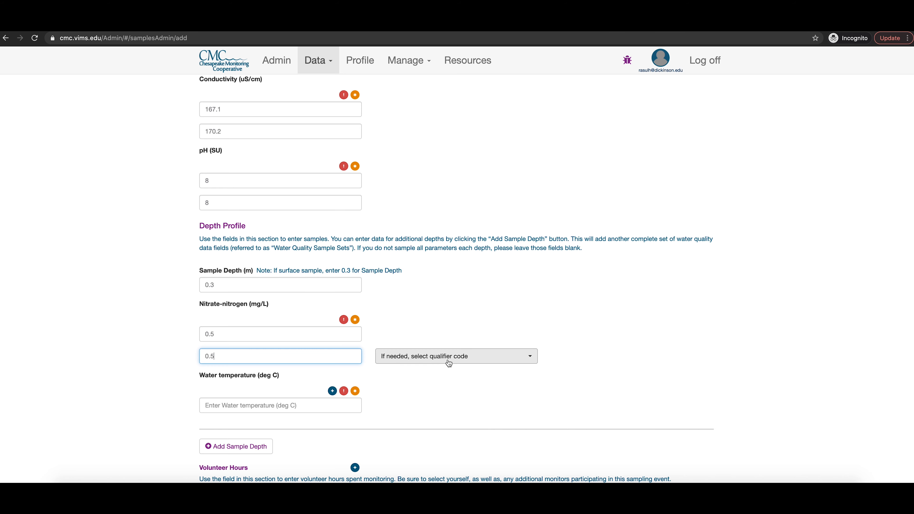
{"action": "left_click", "coordinate": [456, 356]}
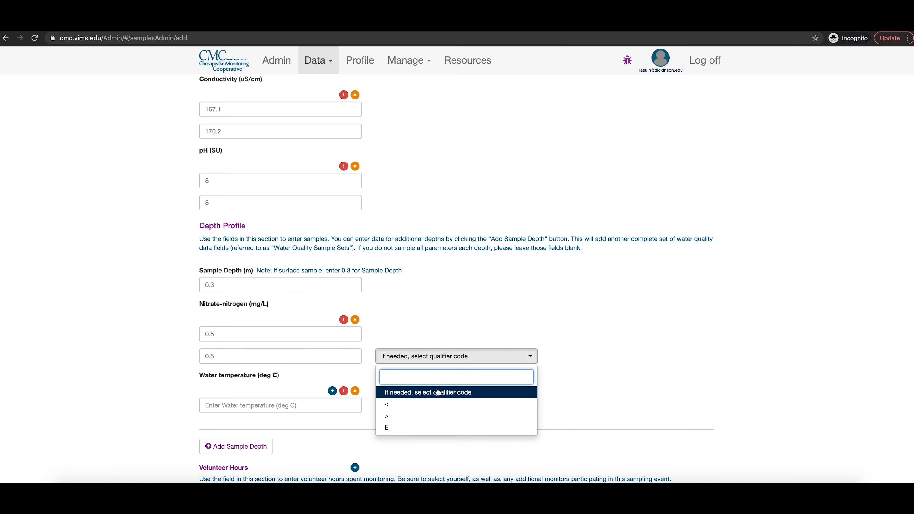
{"action": "mouse_move", "coordinate": [426, 404]}
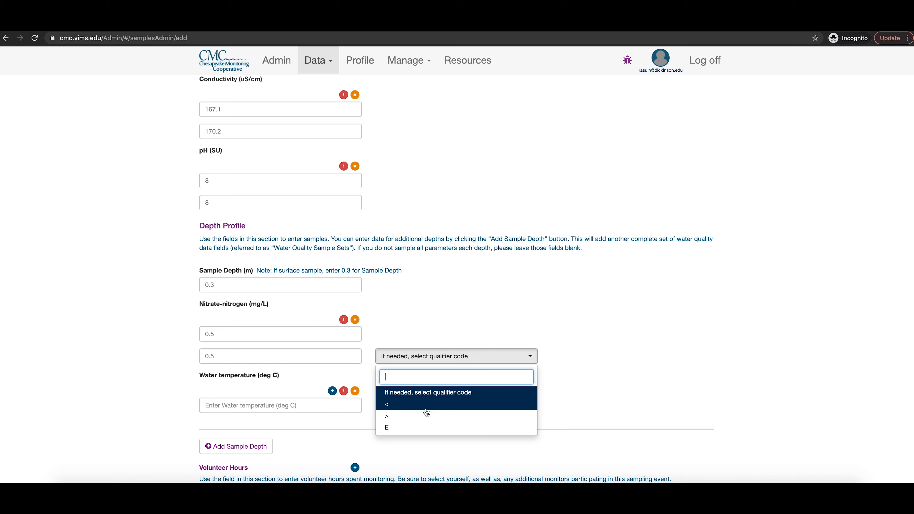
{"action": "mouse_move", "coordinate": [425, 434]}
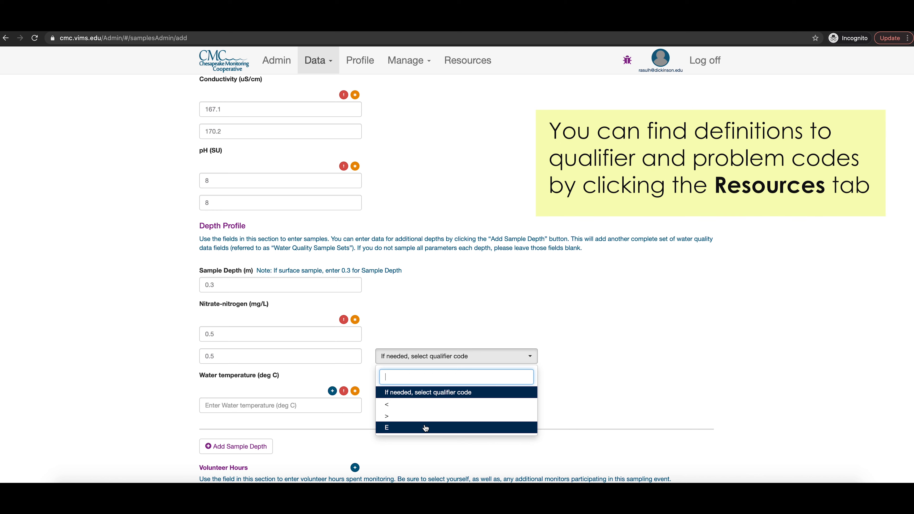
{"action": "mouse_move", "coordinate": [425, 408]}
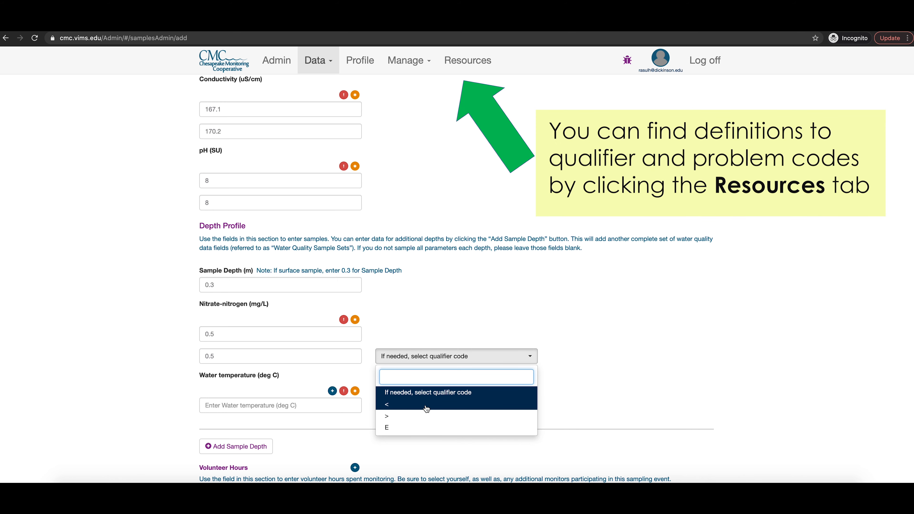
{"action": "mouse_move", "coordinate": [423, 428]}
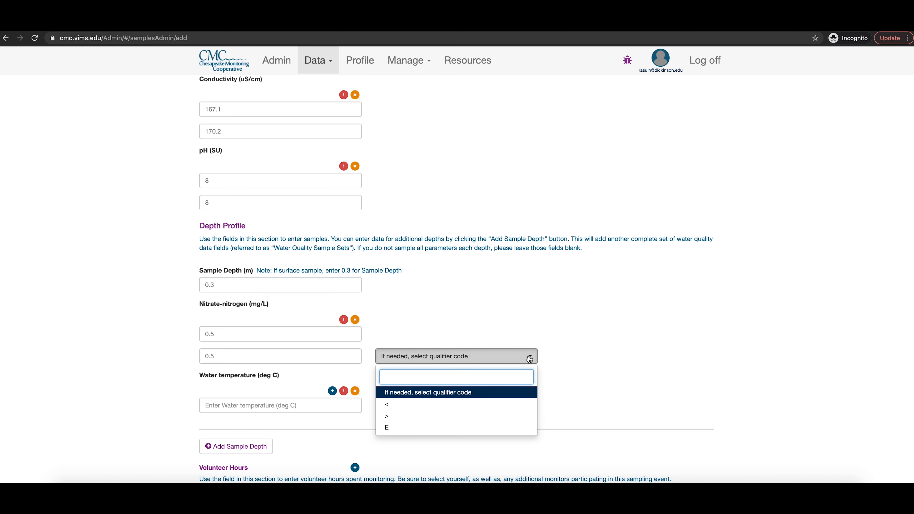
- Enter a water temperature of 15.6 °C for the depth profile sample
{"action": "left_click", "coordinate": [279, 405]}
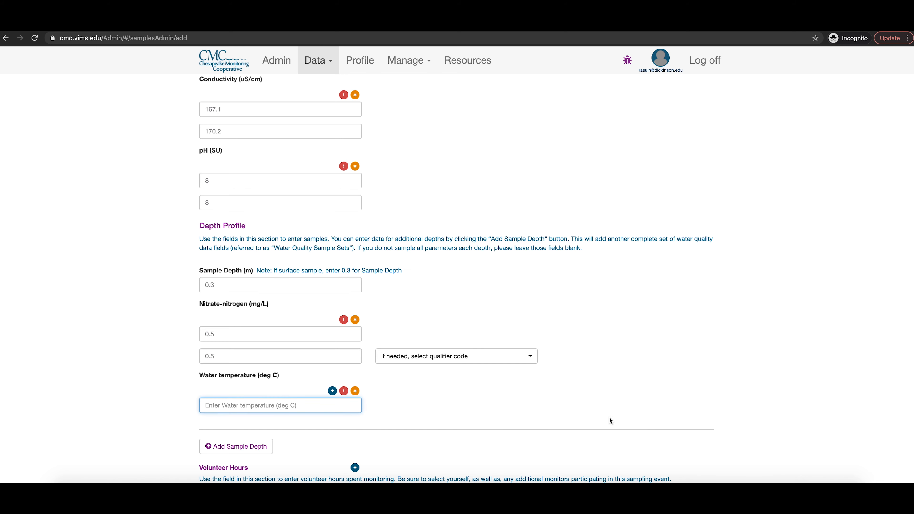
{"action": "type", "text": "1"}
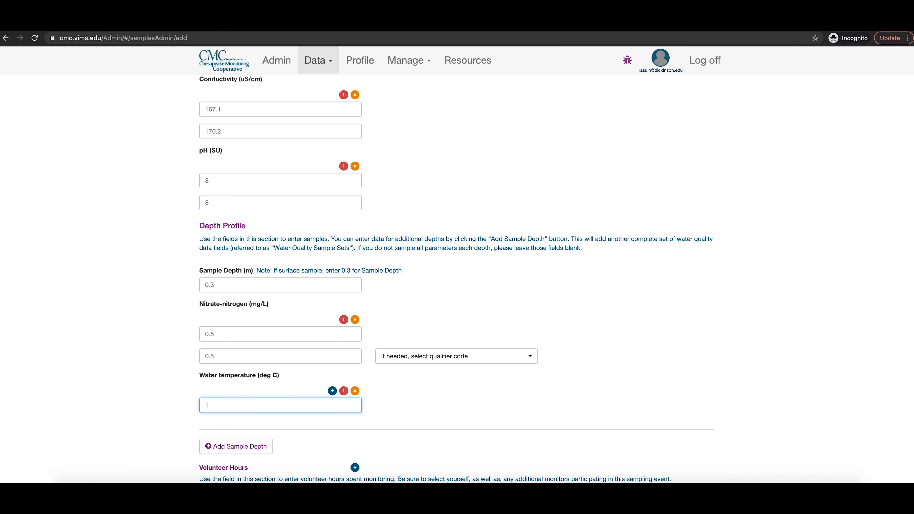
{"action": "type", "text": "5.6"}
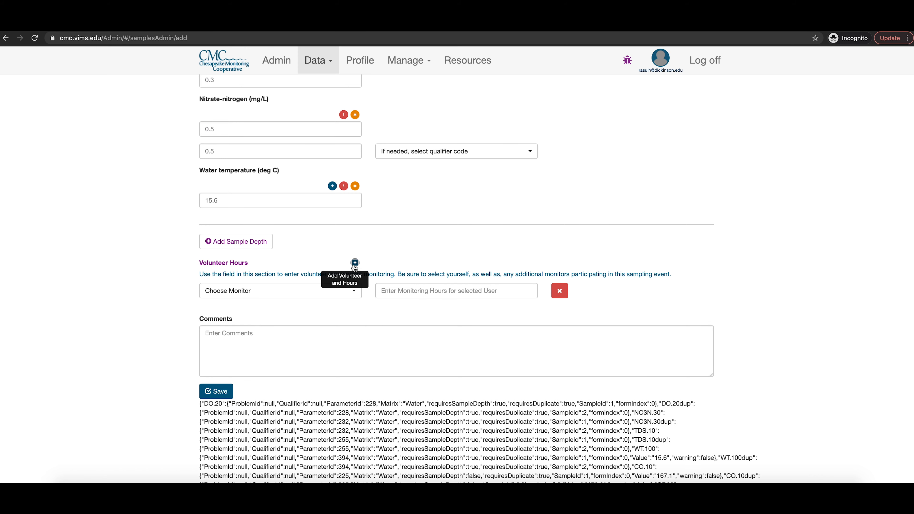
- Give the first volunteer 3 monitoring hours and add a second volunteer row with 3 hours
{"action": "left_click", "coordinate": [280, 290]}
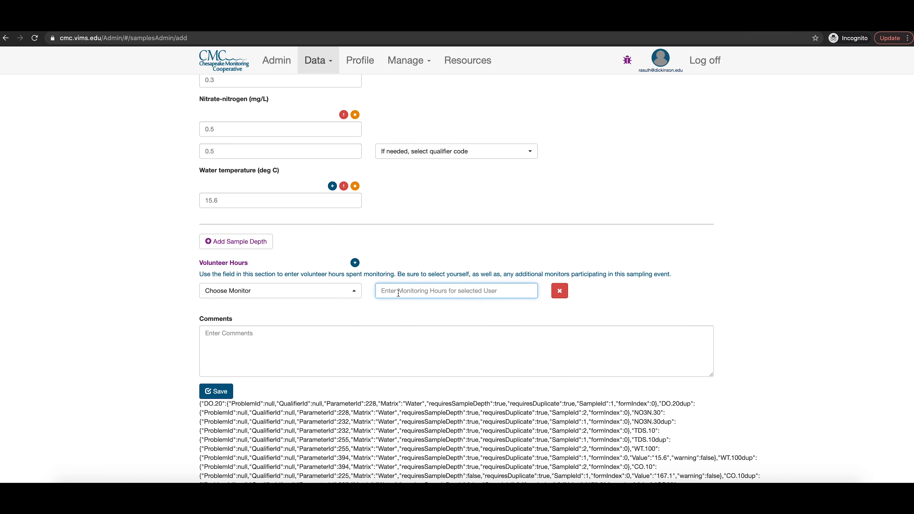
{"action": "type", "text": "3"}
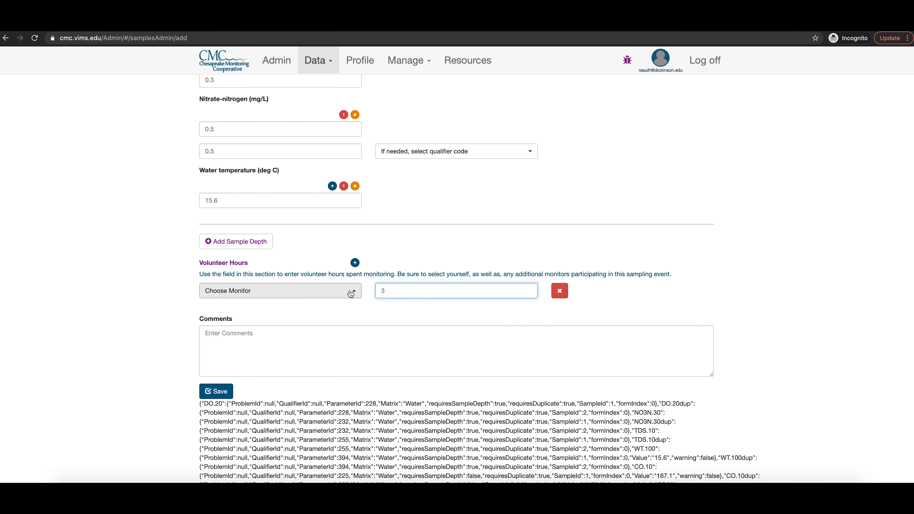
{"action": "left_click", "coordinate": [354, 263]}
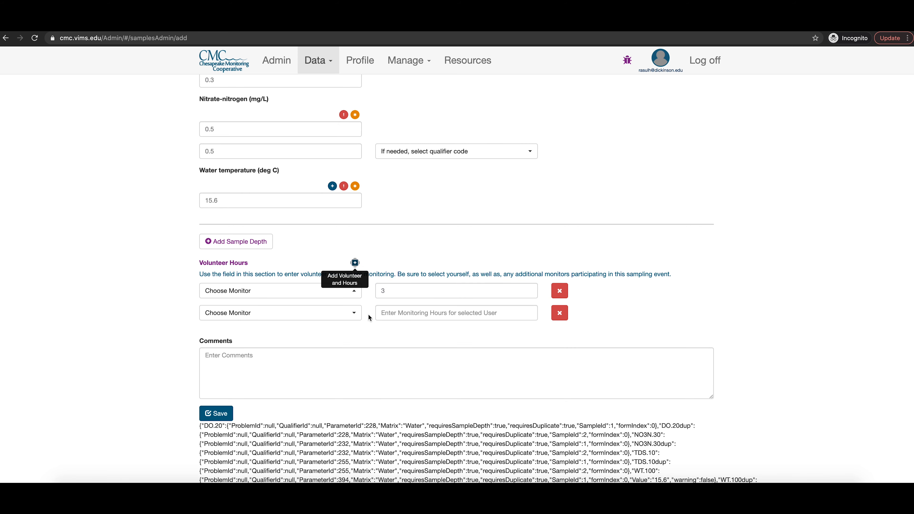
{"action": "left_click", "coordinate": [280, 313]}
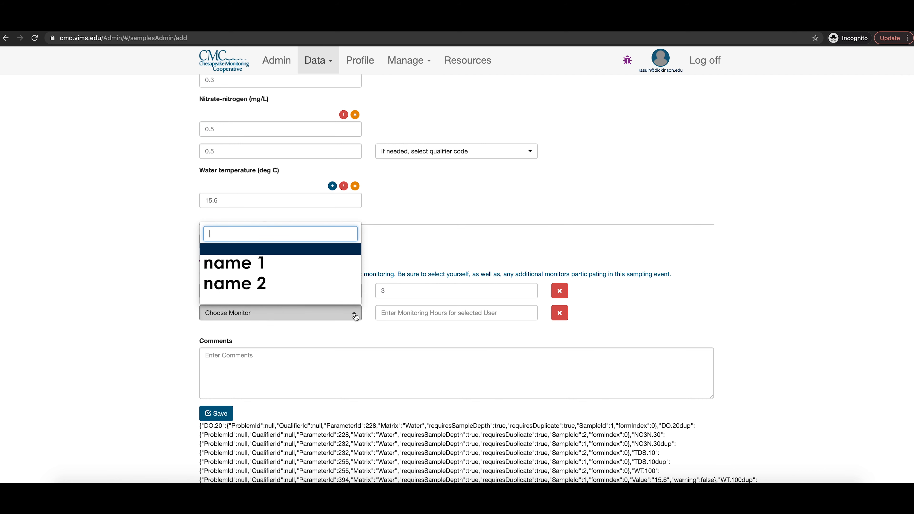
{"action": "left_click", "coordinate": [456, 312]}
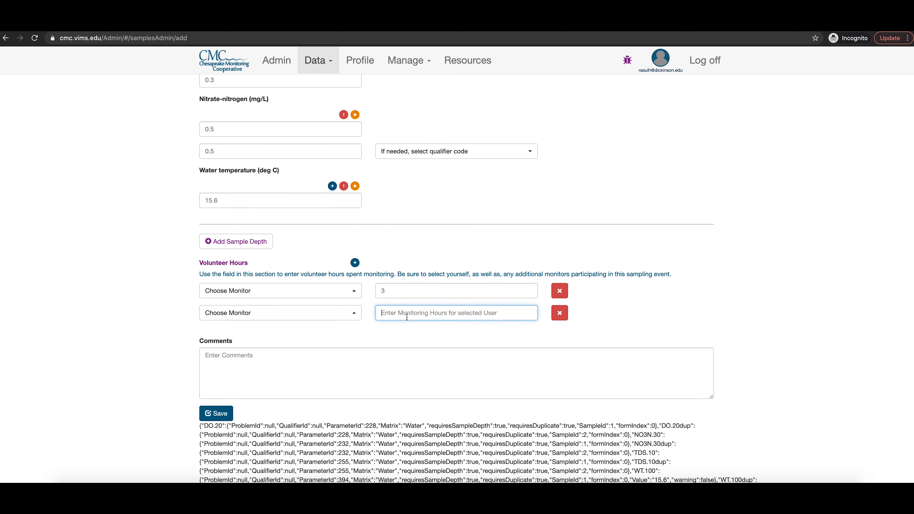
{"action": "type", "text": "3"}
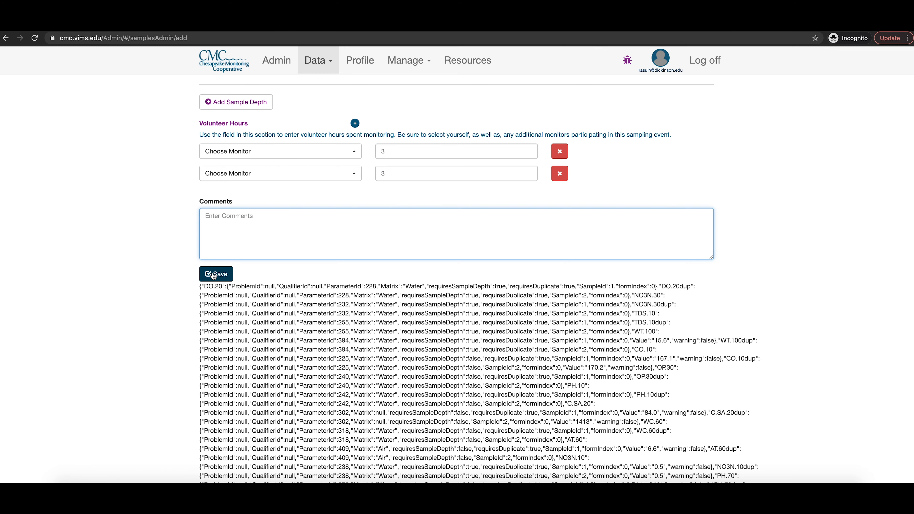
- Save the new sampling event and return to the admin home page
{"action": "left_click", "coordinate": [215, 274]}
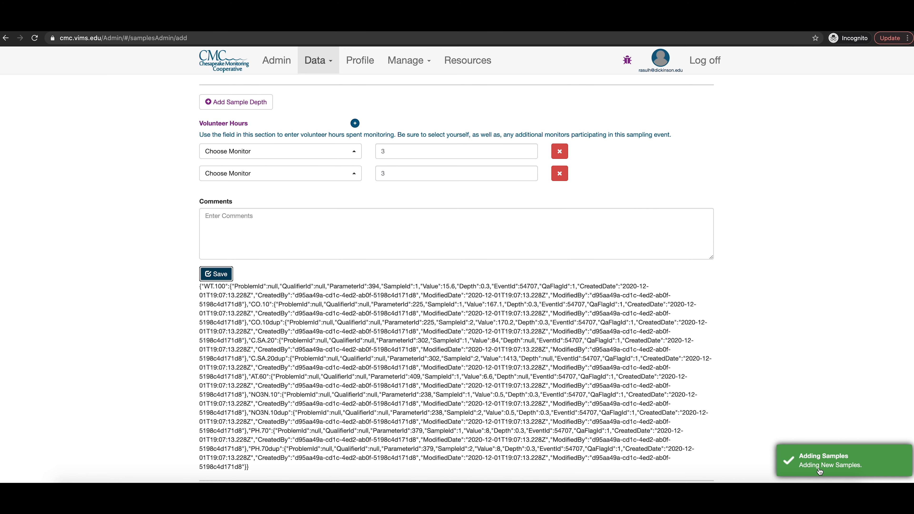
{"action": "left_click", "coordinate": [215, 274]}
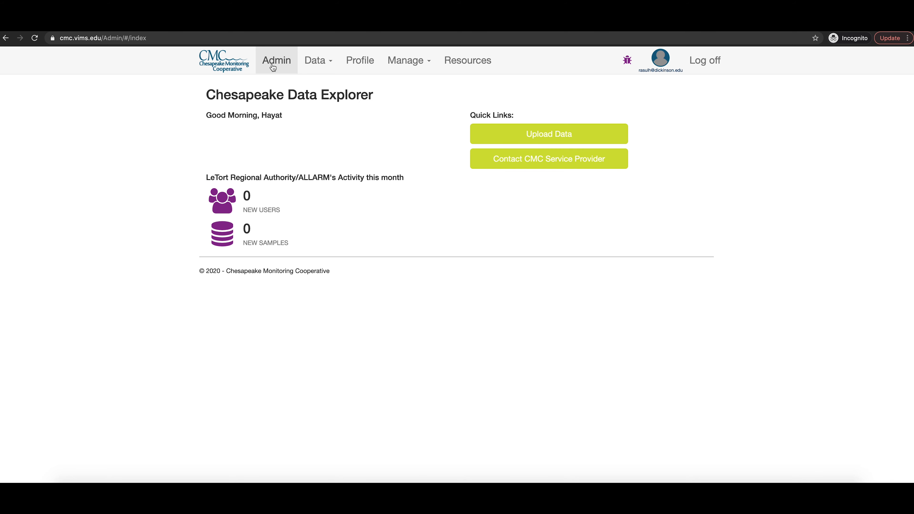
{"action": "mouse_move", "coordinate": [308, 92]}
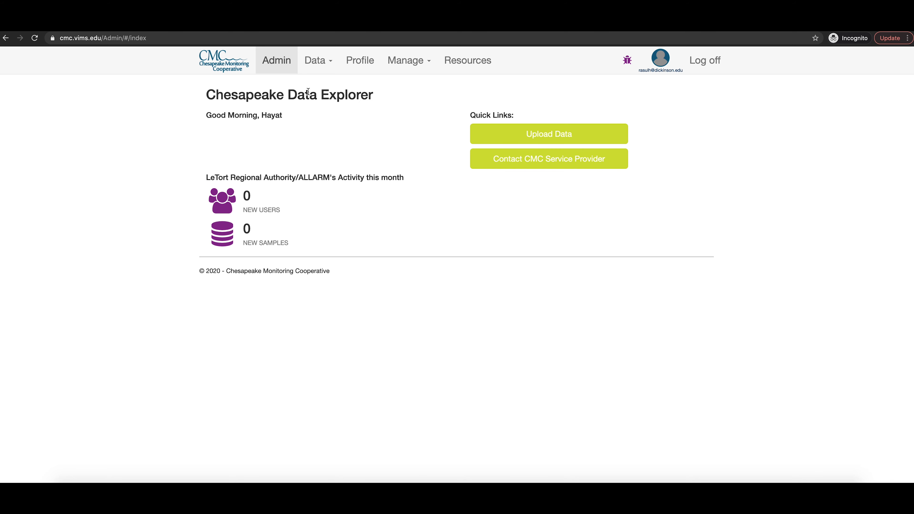
- Go to Edit & Review Water Quality from the Data menu
{"action": "left_click", "coordinate": [317, 60]}
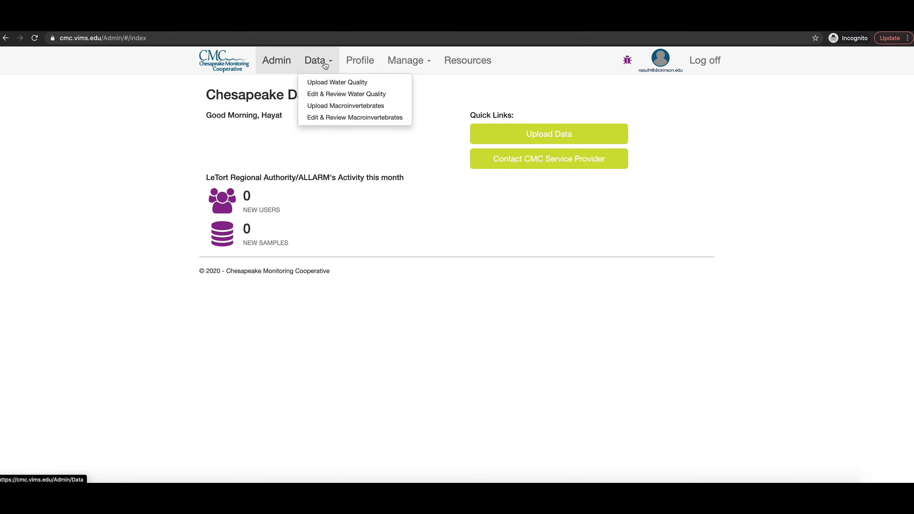
{"action": "mouse_move", "coordinate": [346, 94]}
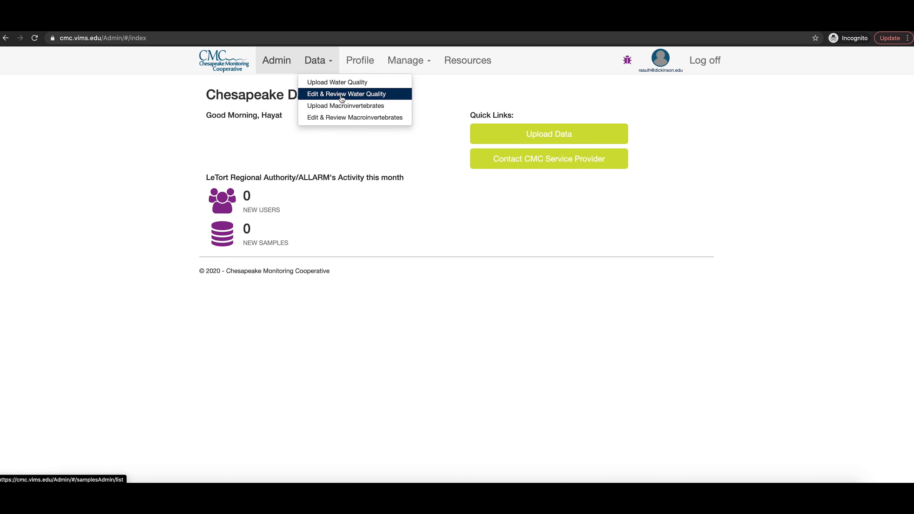
{"action": "left_click", "coordinate": [346, 93]}
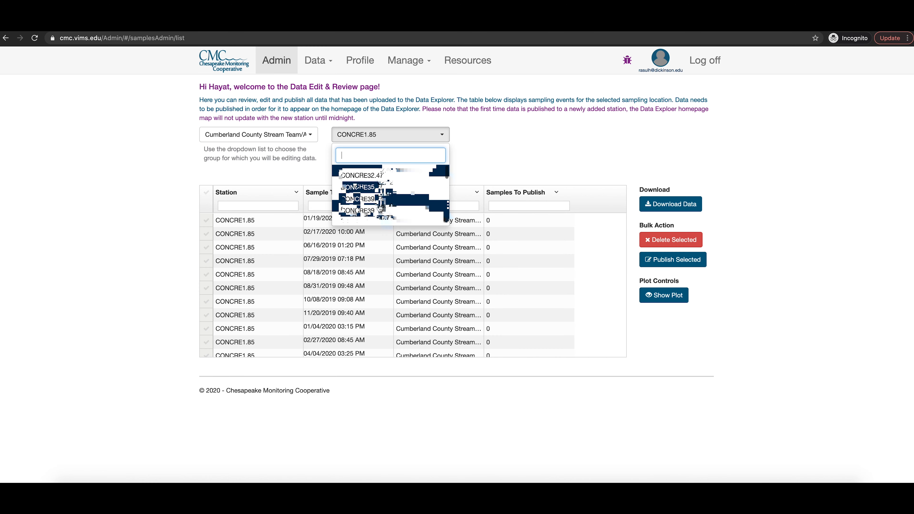
- Select station YELBRECRE40.75's 11/26/2020 event and open it for editing
{"action": "left_click", "coordinate": [385, 210]}
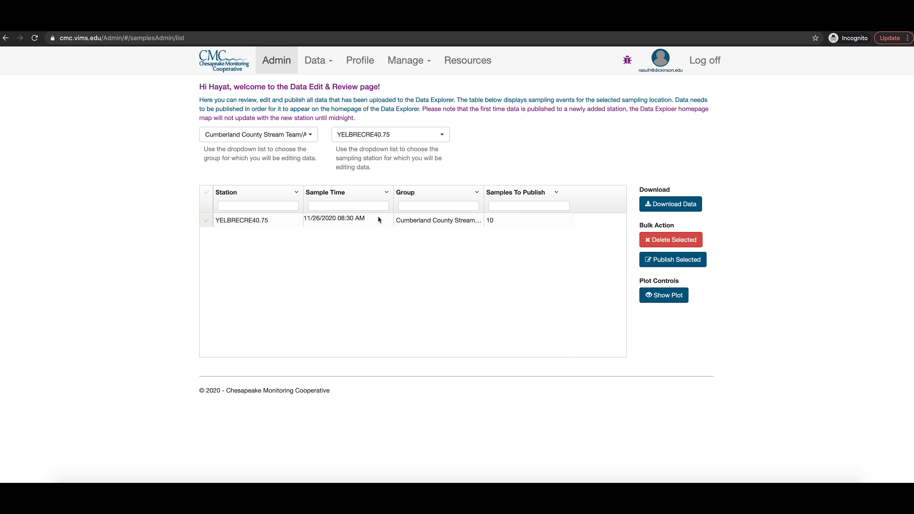
{"action": "mouse_move", "coordinate": [350, 220]}
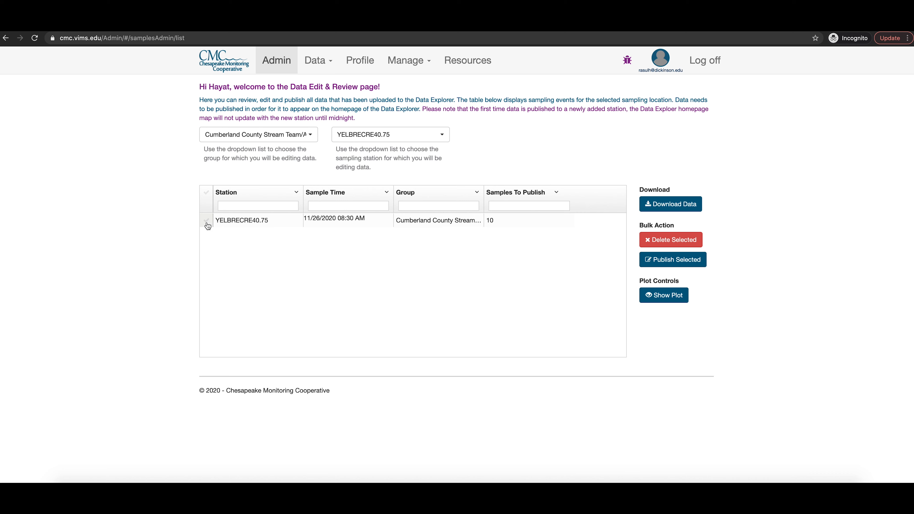
{"action": "left_click", "coordinate": [206, 220]}
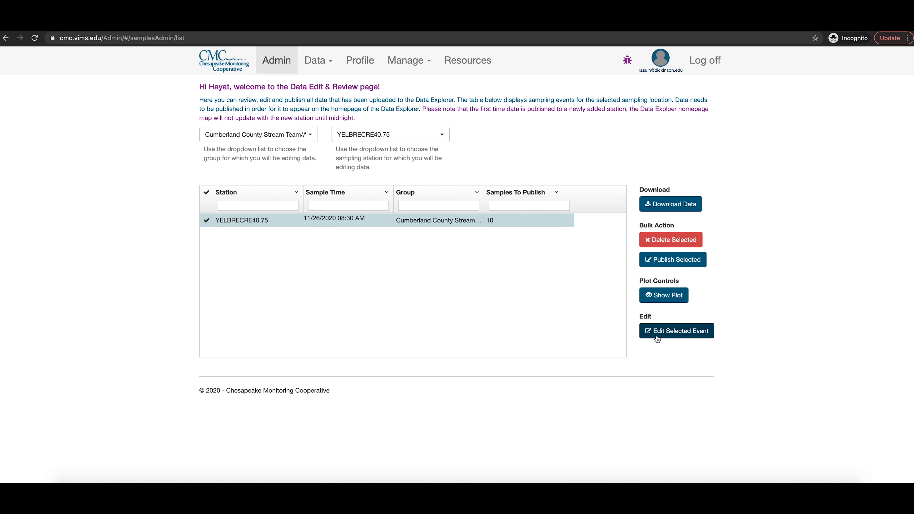
{"action": "left_click", "coordinate": [675, 330]}
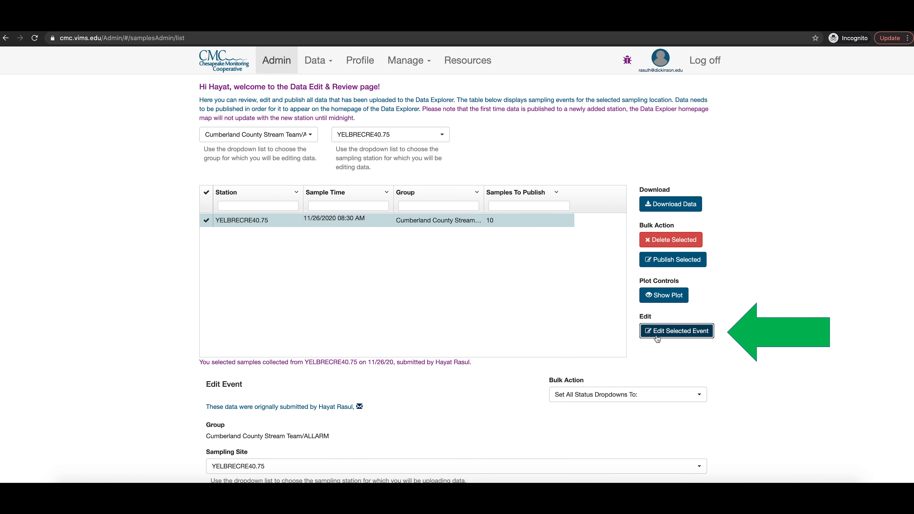
- Mark the duplicate nitrate reading 'E - Sample Received After Holding Time' and save the event
{"action": "left_click", "coordinate": [676, 330]}
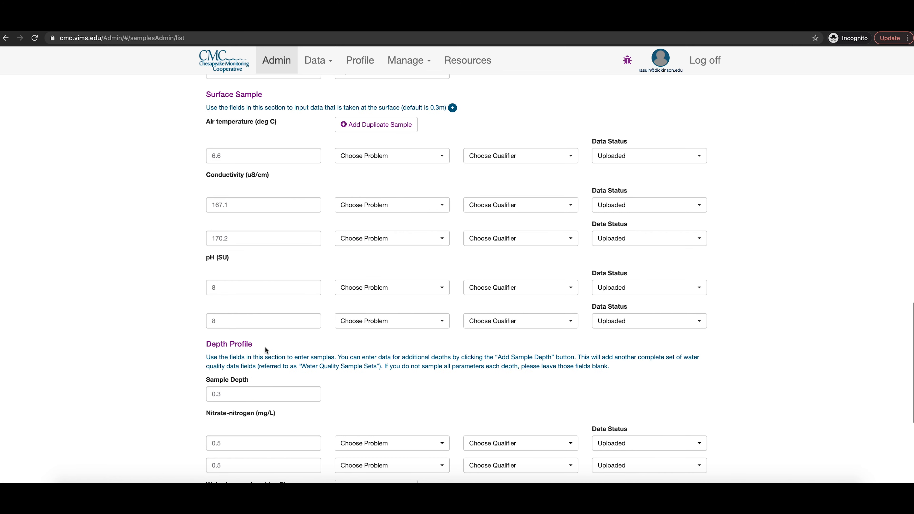
{"action": "left_click", "coordinate": [391, 270]}
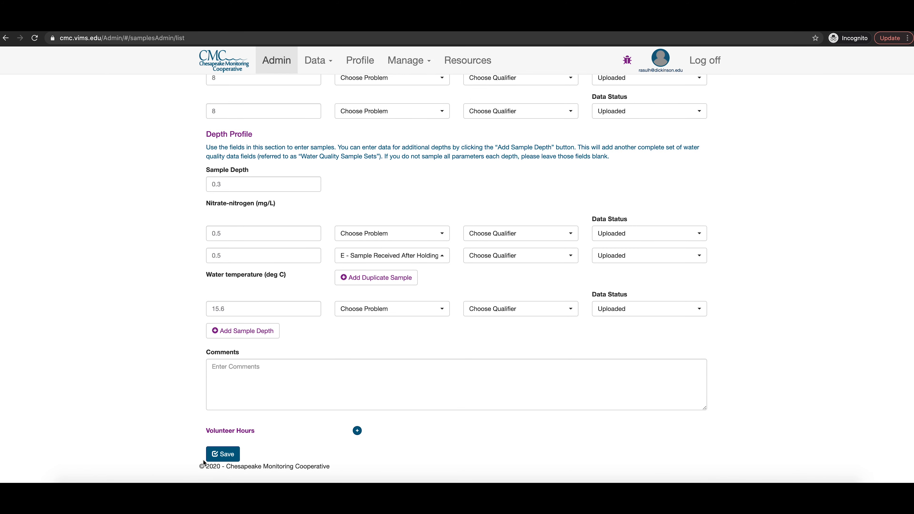
{"action": "left_click", "coordinate": [222, 454]}
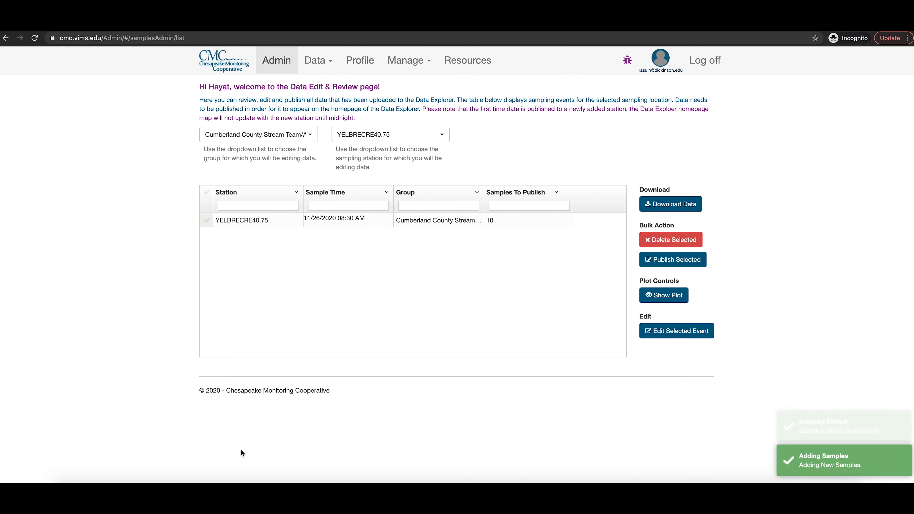
- Select the 11/26/2020 event and download its data as samples.csv
{"action": "left_click", "coordinate": [205, 221]}
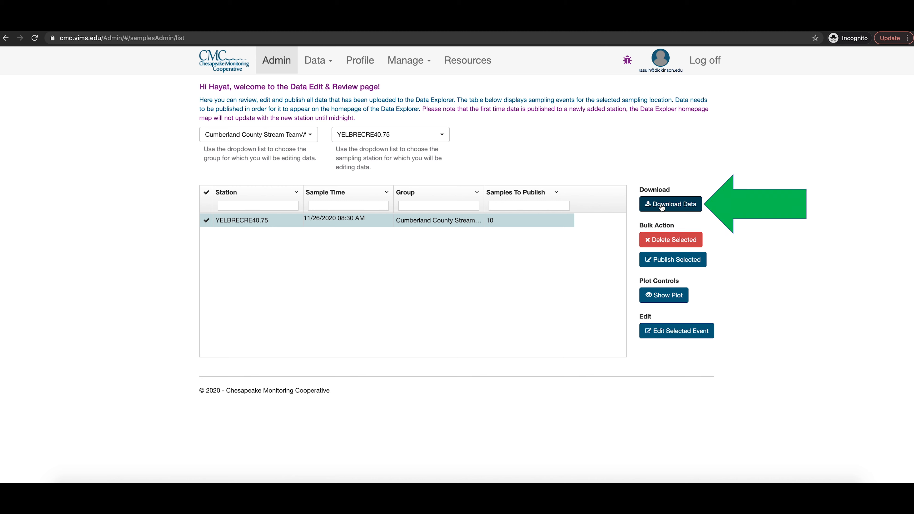
{"action": "mouse_move", "coordinate": [676, 331]}
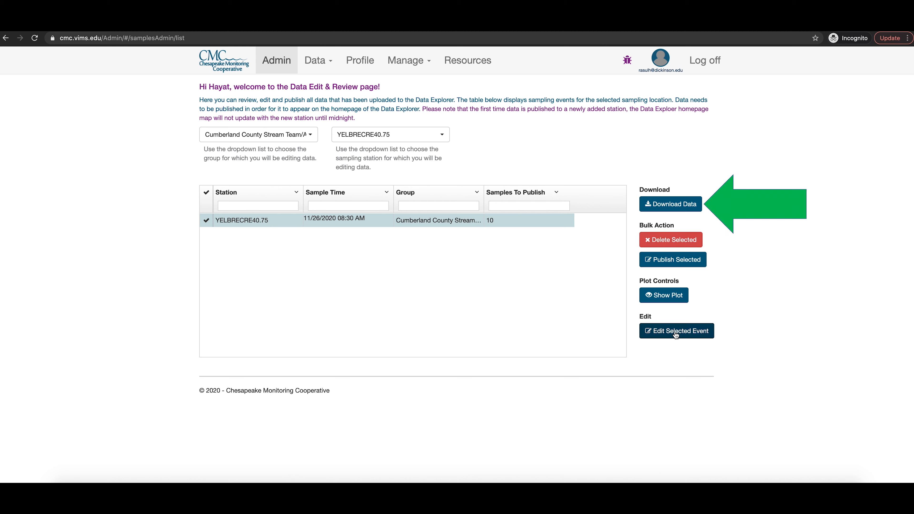
{"action": "mouse_move", "coordinate": [670, 204]}
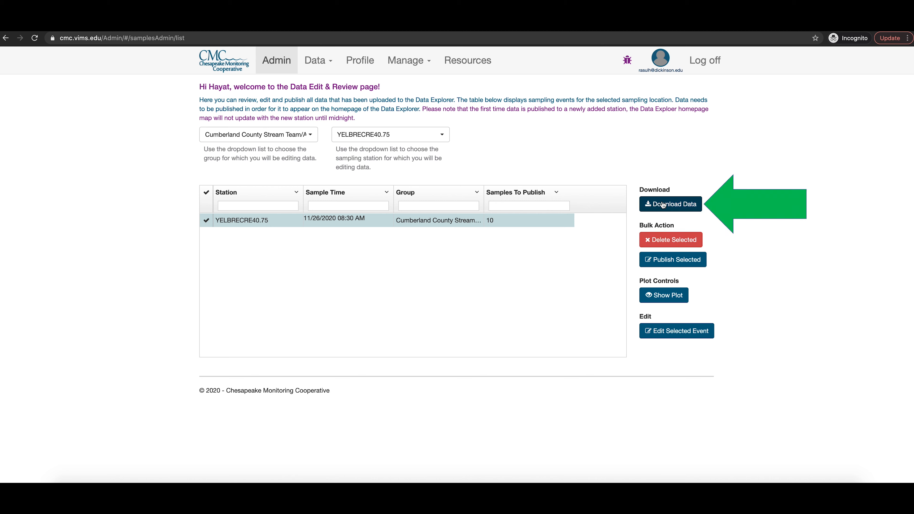
{"action": "left_click", "coordinate": [671, 204]}
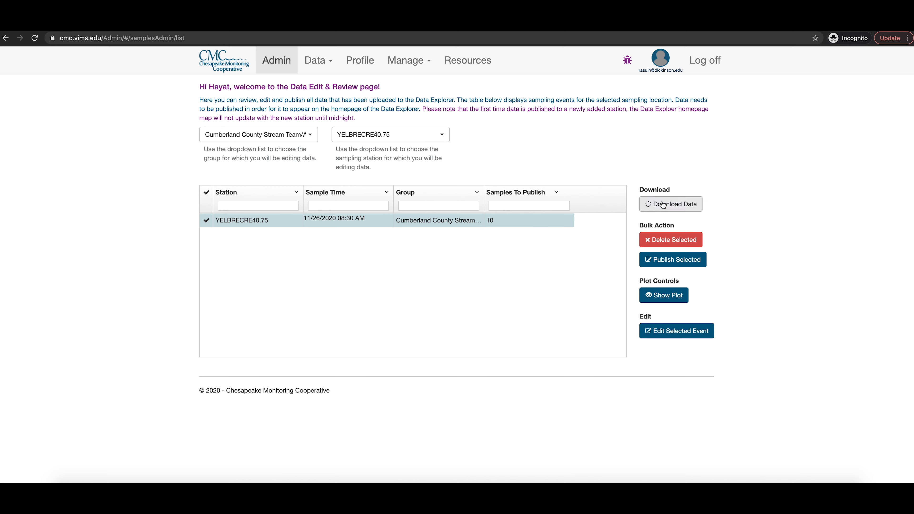
{"action": "left_click", "coordinate": [670, 204]}
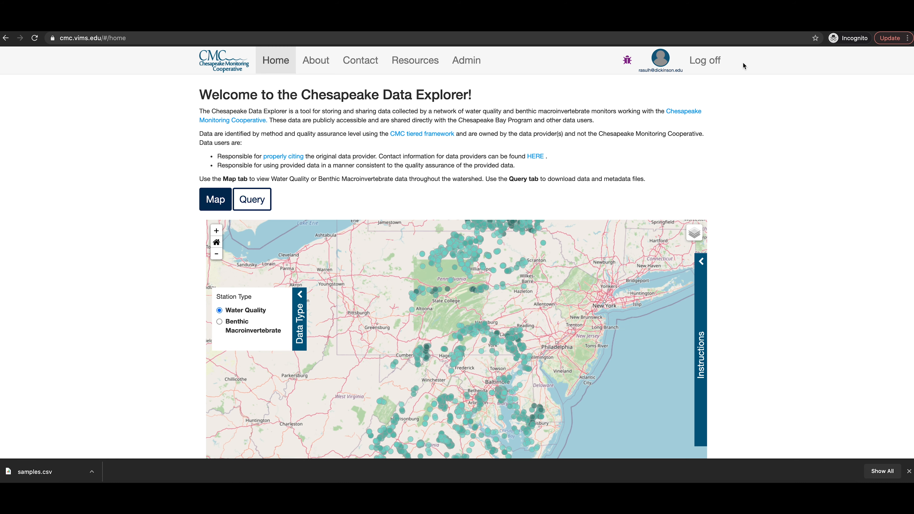
{"action": "mouse_move", "coordinate": [727, 65]}
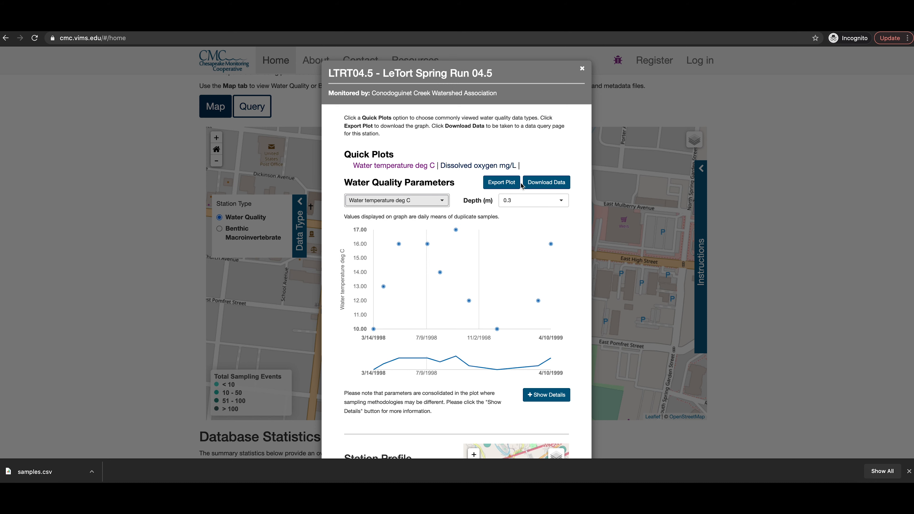
{"action": "mouse_move", "coordinate": [470, 353]}
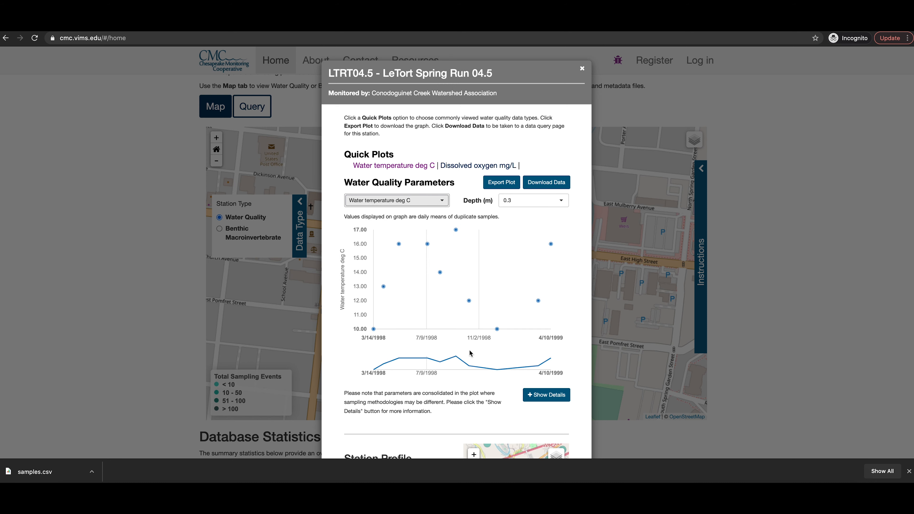
- Close the LeTort Spring Run 04.5 station popup to return to the station map
{"action": "left_click", "coordinate": [581, 68]}
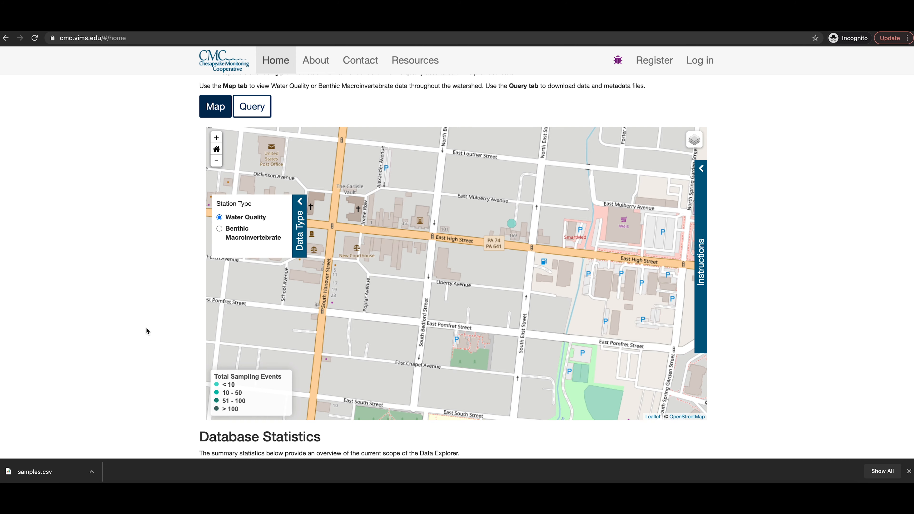
{"action": "mouse_move", "coordinate": [753, 76]}
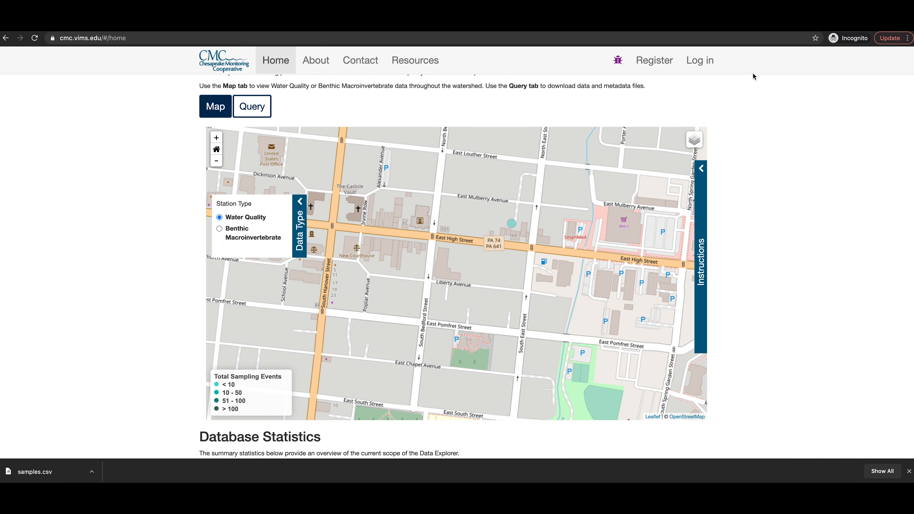